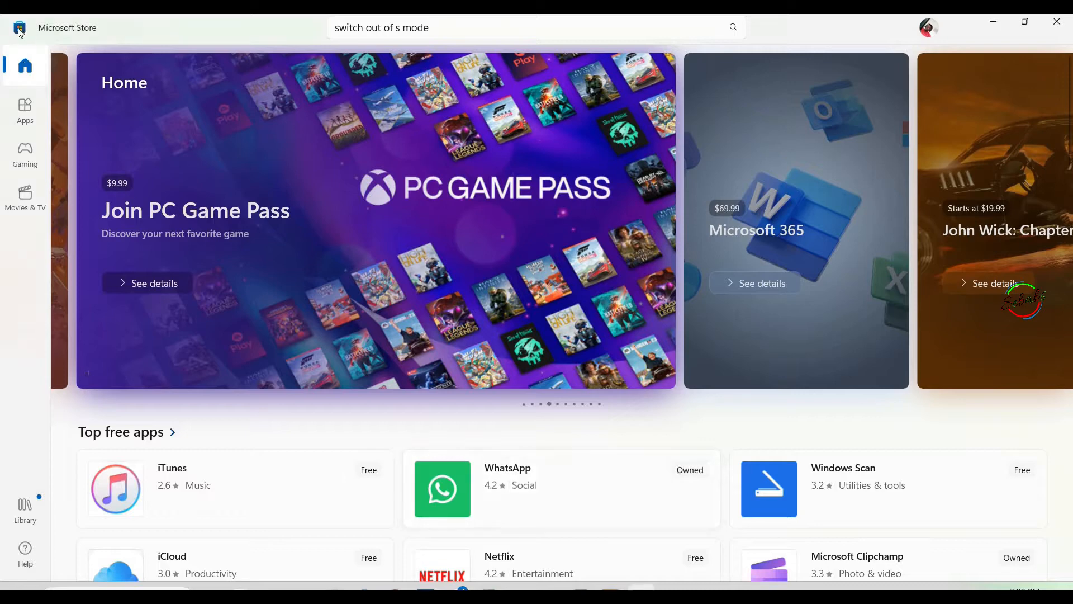
# Browse the Store from Home to Apps, then to Gaming, which shows 'Try that again'
pyautogui.click(25, 65)
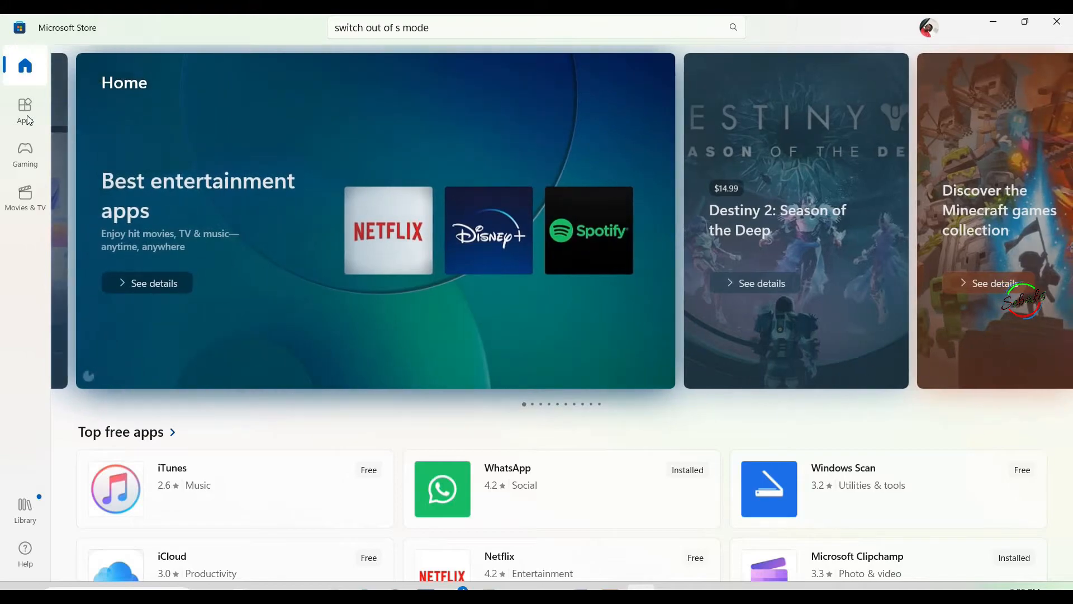
pyautogui.click(24, 109)
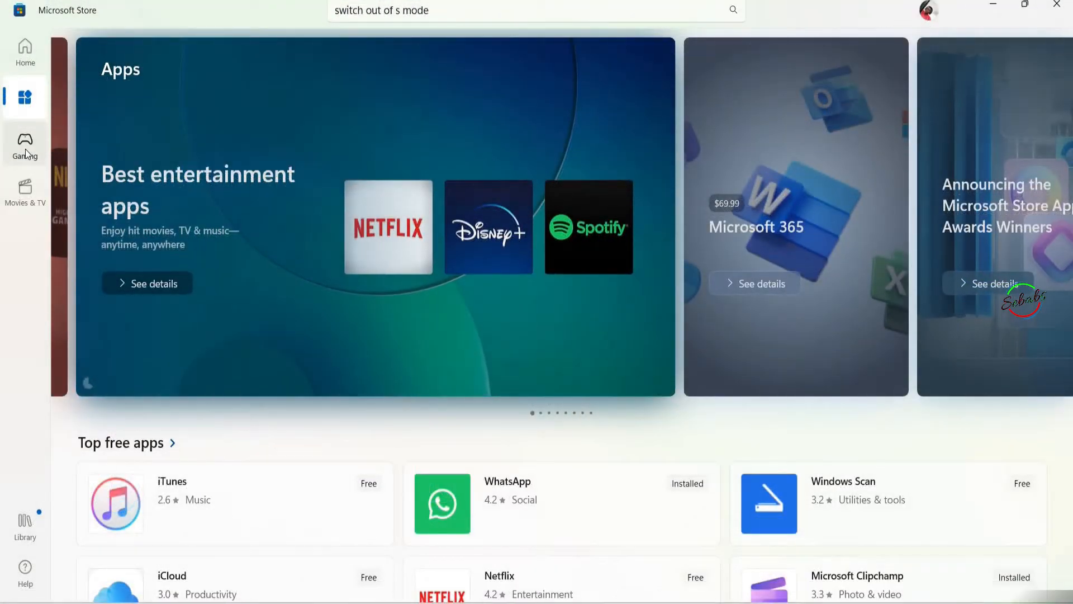
pyautogui.click(25, 144)
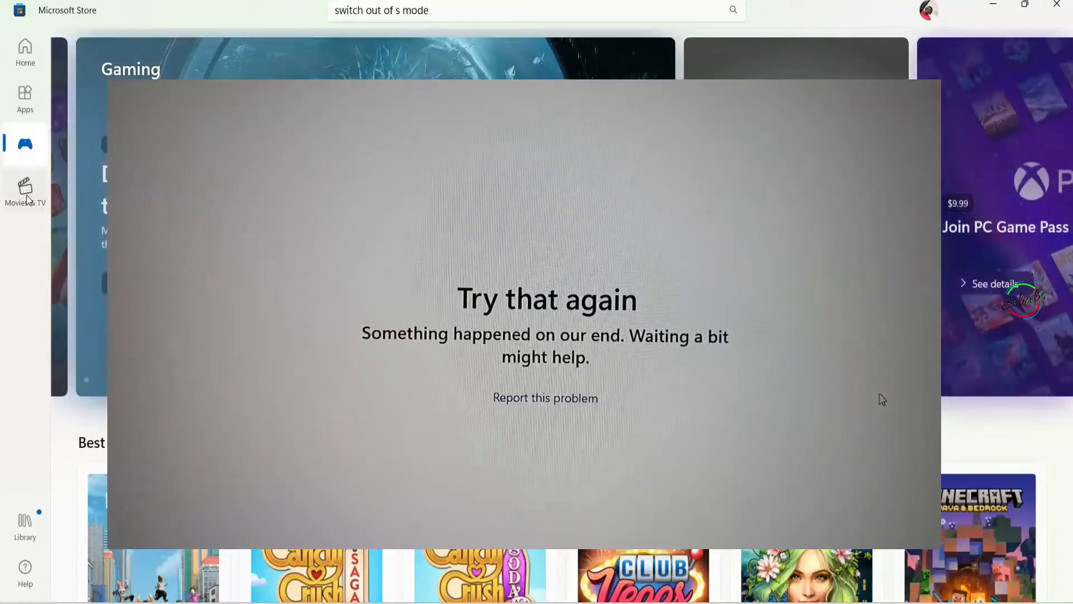
# Switch the Store to Movies & TV, showing movie bundles and new movies
pyautogui.click(25, 192)
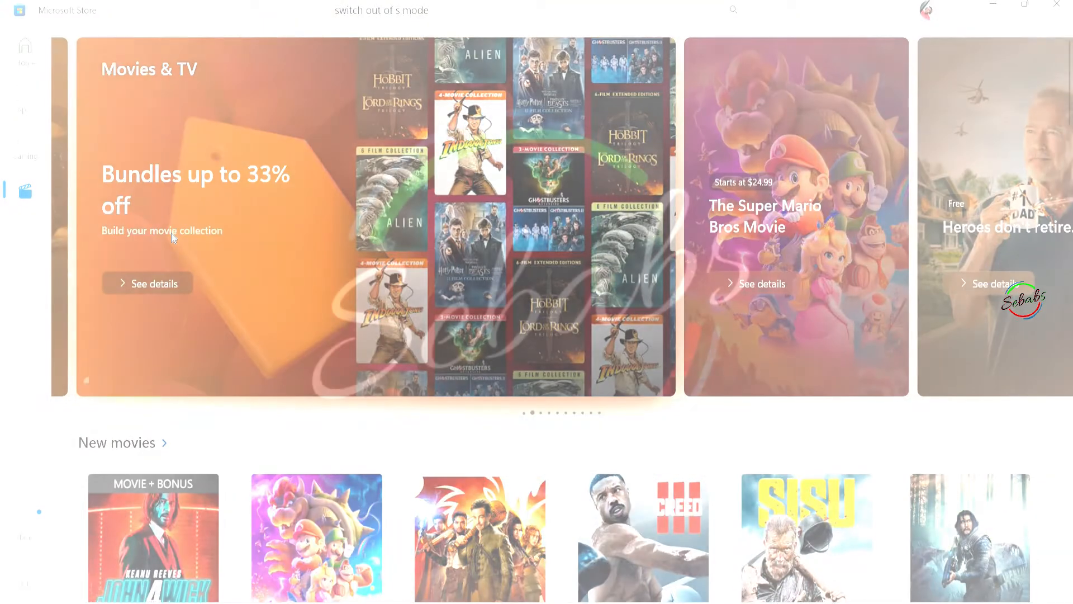
pyautogui.click(25, 46)
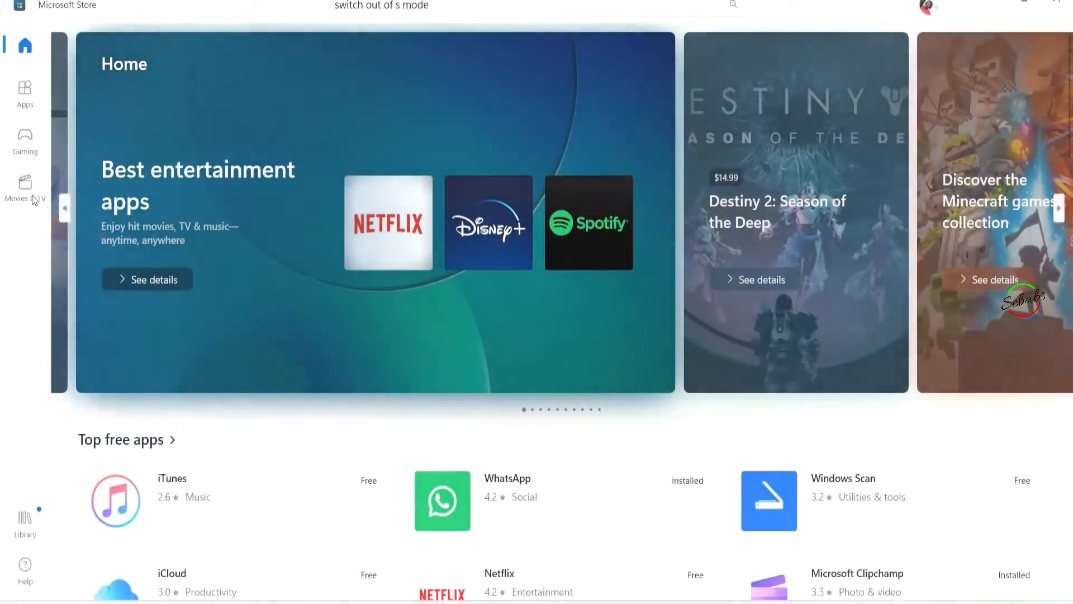
pyautogui.click(24, 185)
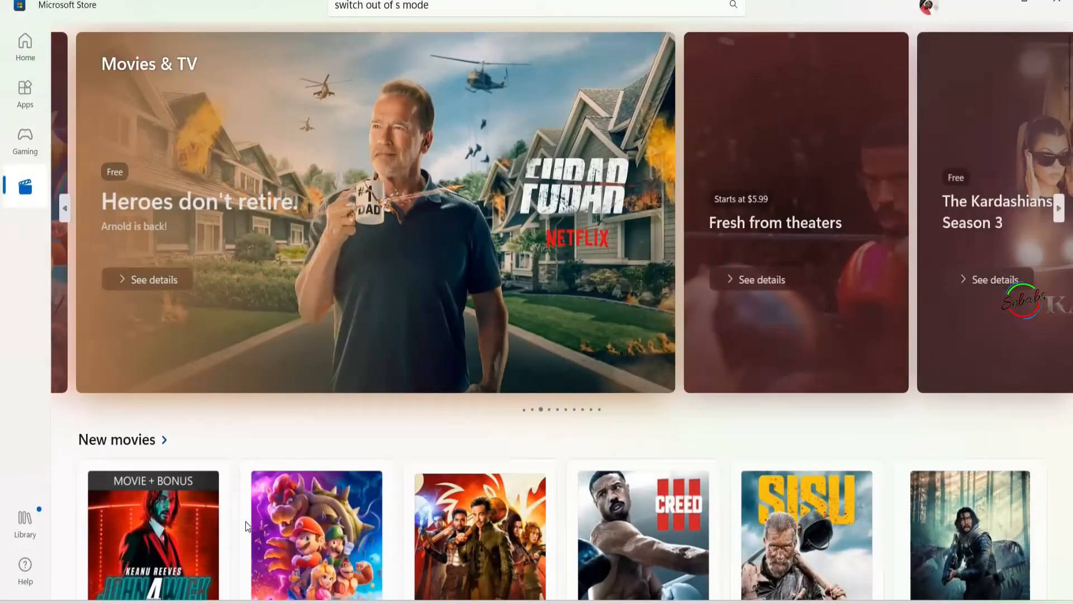
pyautogui.moveTo(48, 226)
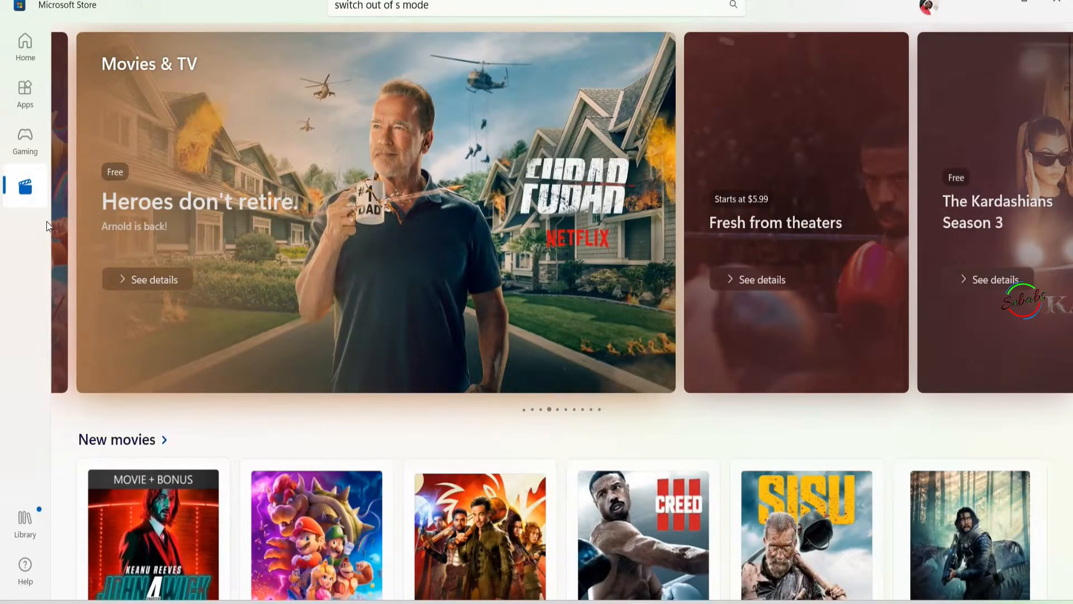
pyautogui.click(25, 47)
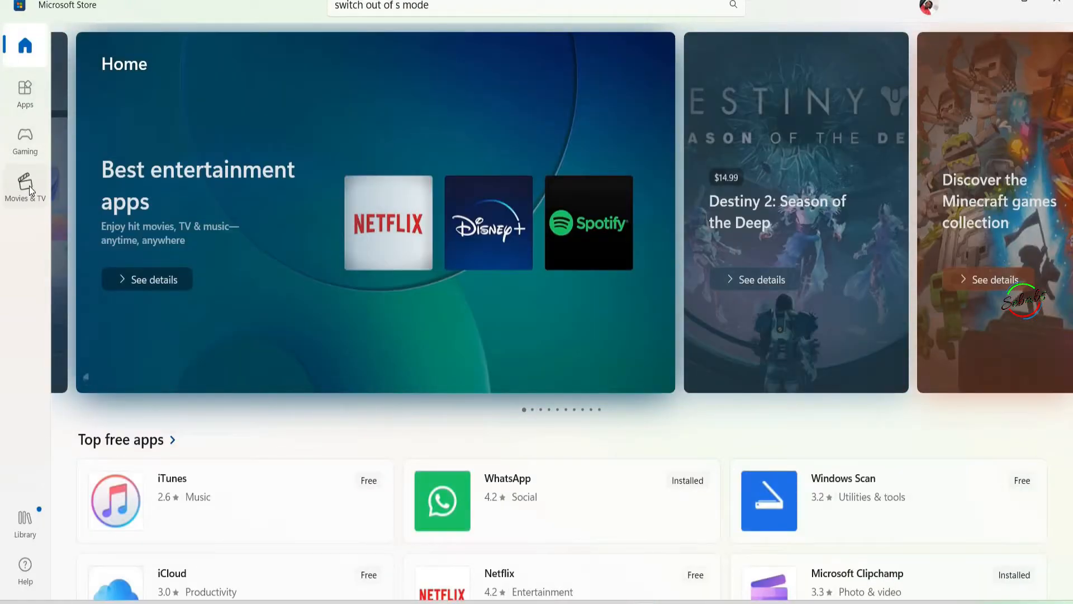
pyautogui.click(25, 184)
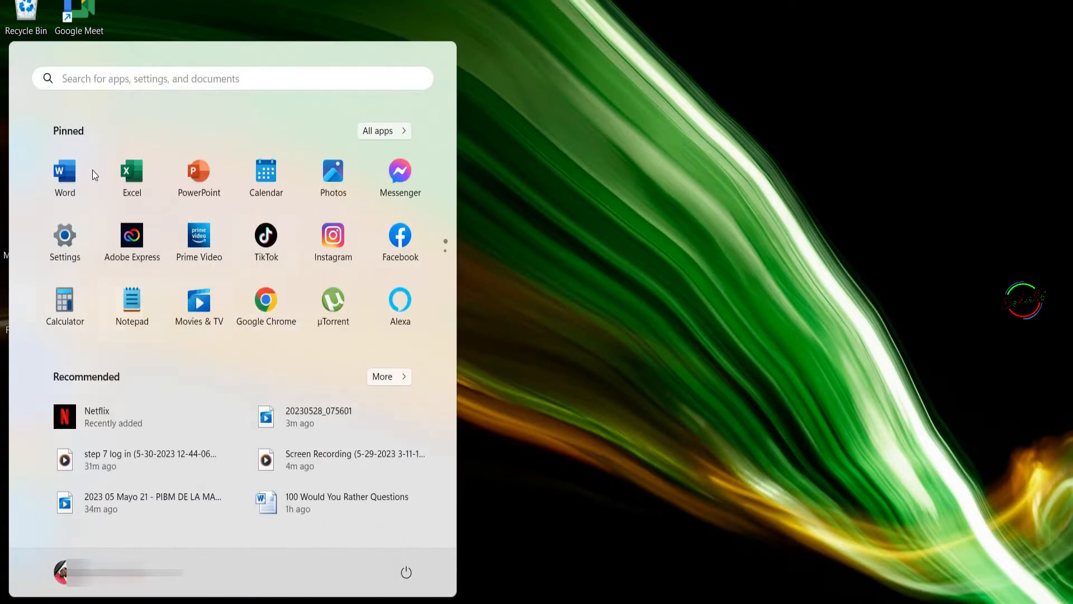
pyautogui.moveTo(64, 240)
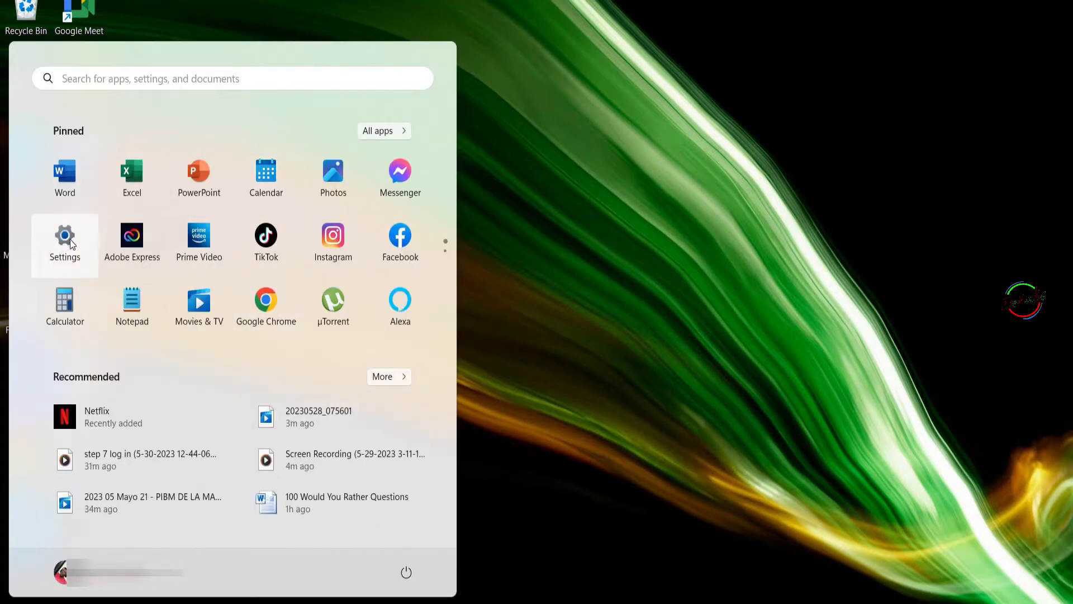
# Launch Settings from the Start menu, landing on the System page
pyautogui.click(64, 236)
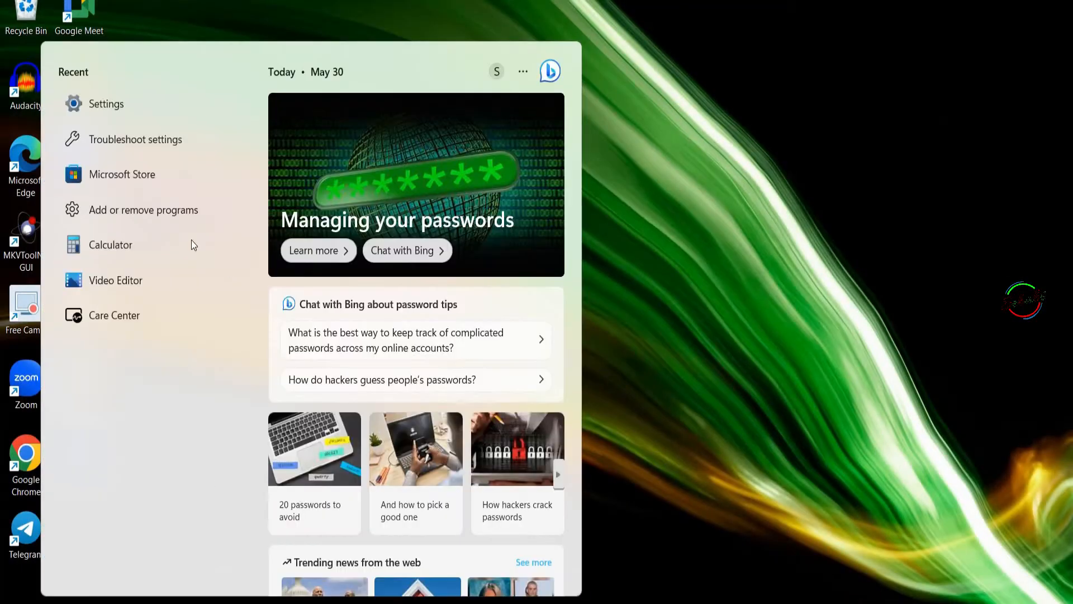
pyautogui.click(106, 103)
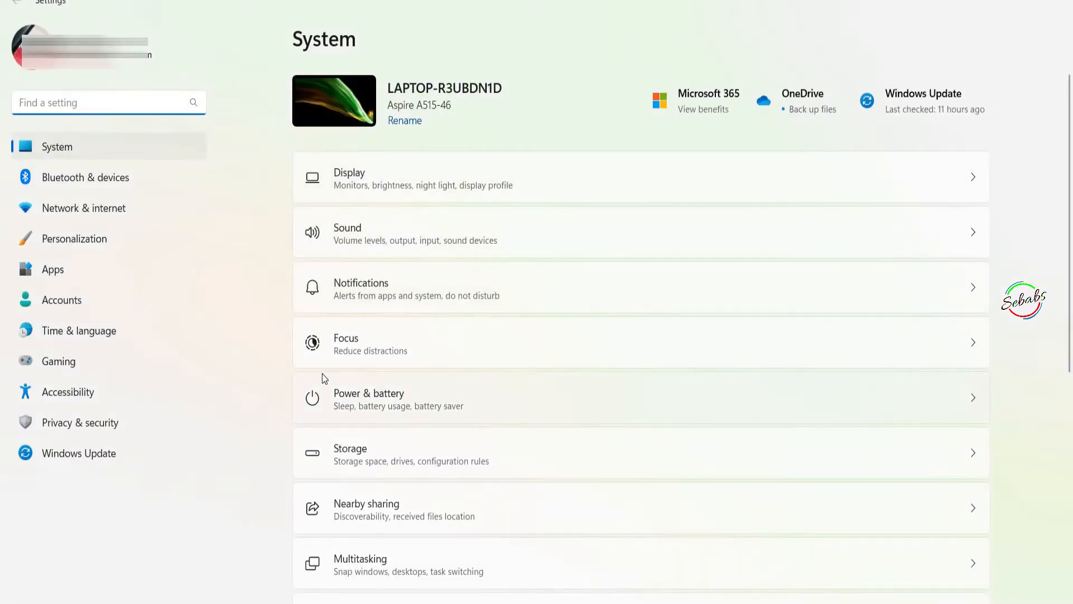
pyautogui.click(78, 452)
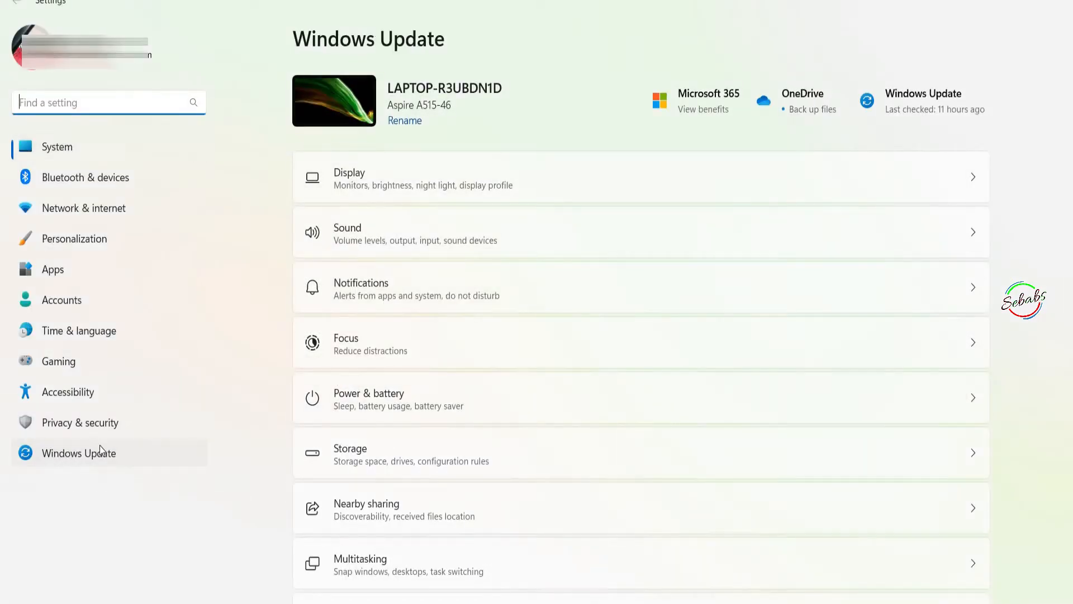
pyautogui.click(79, 452)
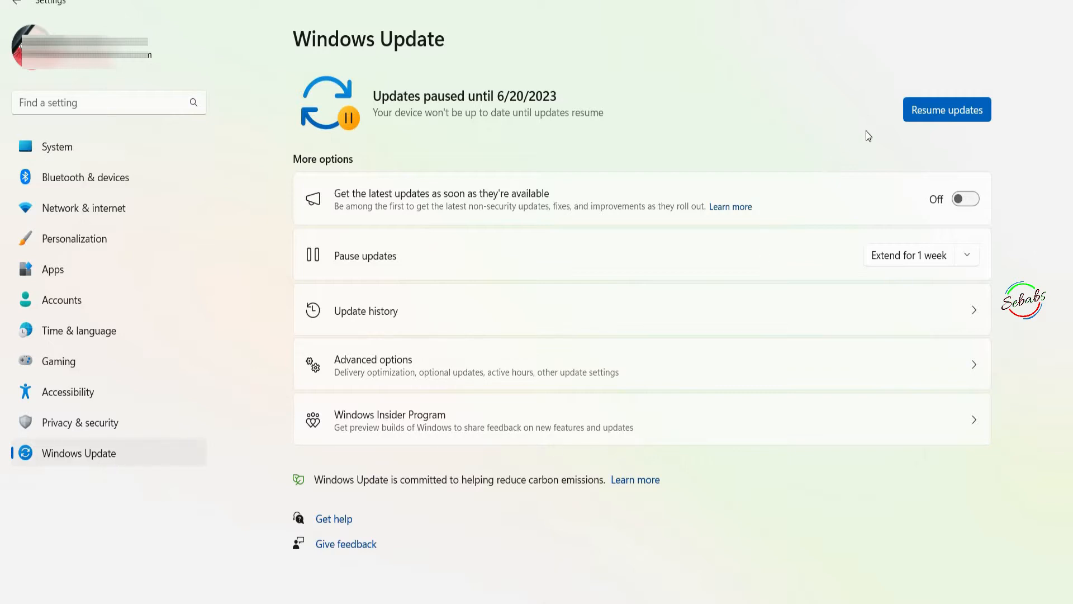
pyautogui.moveTo(923, 103)
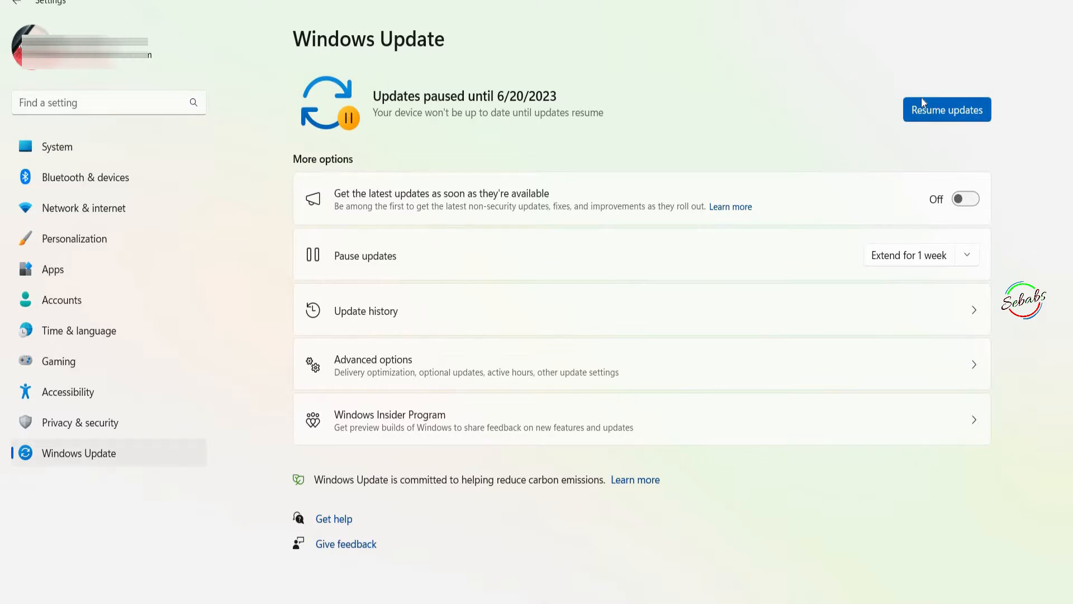
pyautogui.moveTo(539, 178)
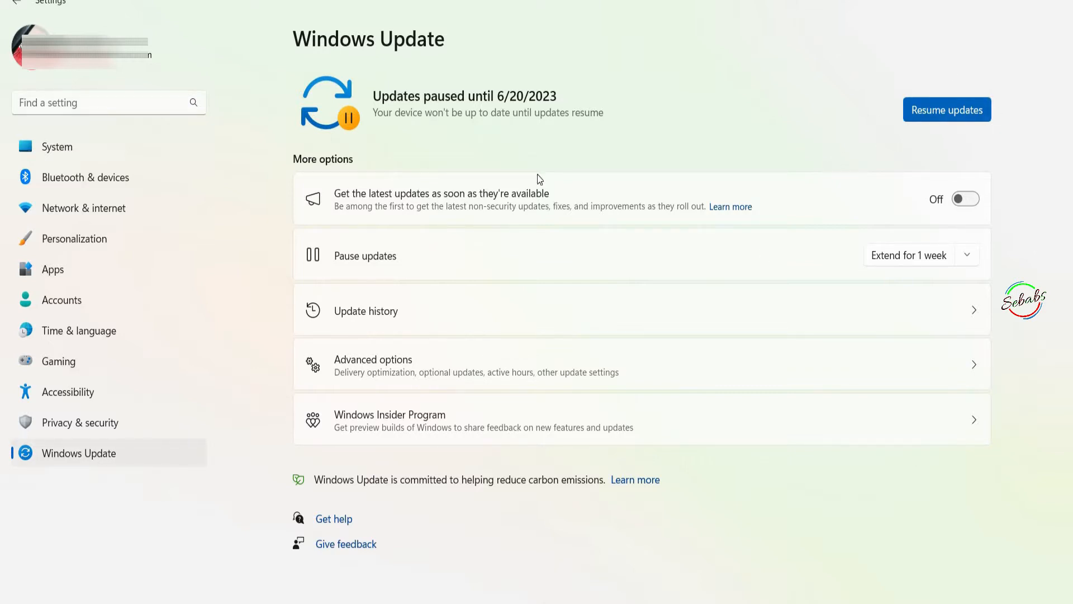
pyautogui.moveTo(420, 226)
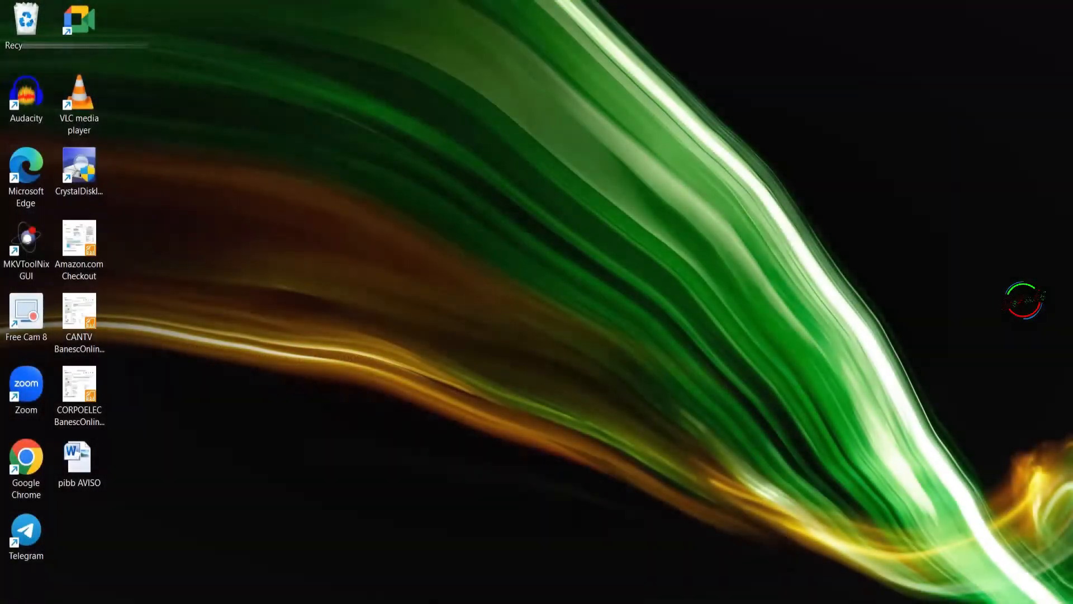
pyautogui.press('Super')
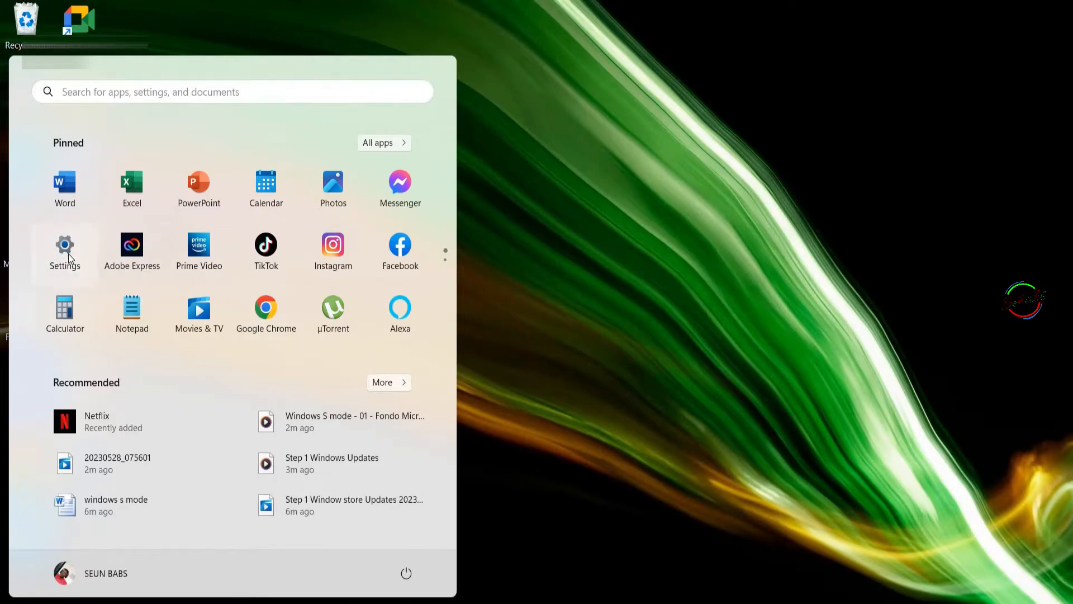
pyautogui.click(63, 245)
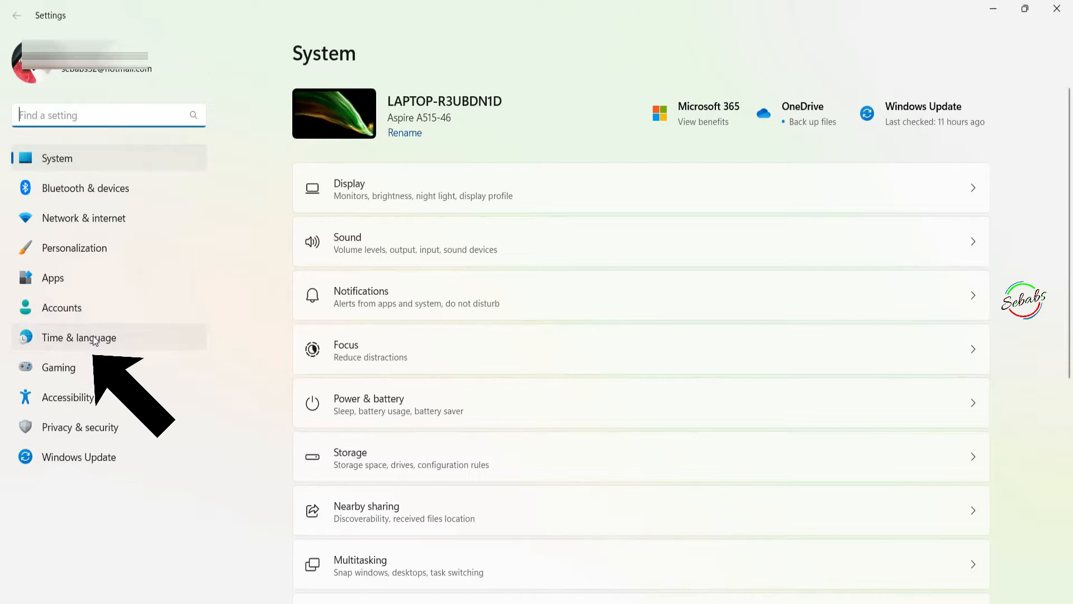
pyautogui.click(79, 337)
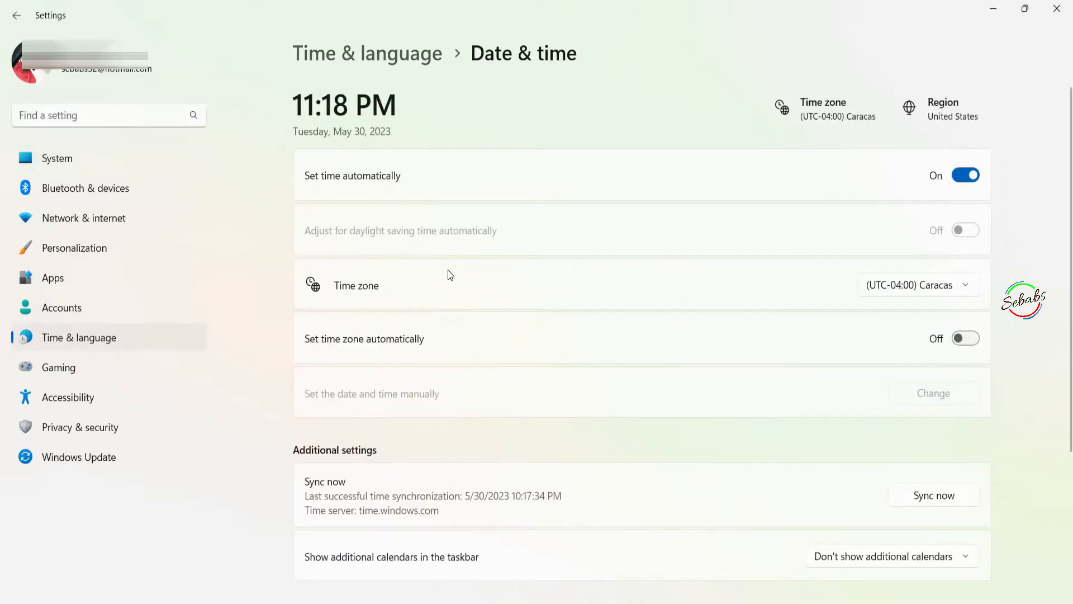
pyautogui.moveTo(373, 290)
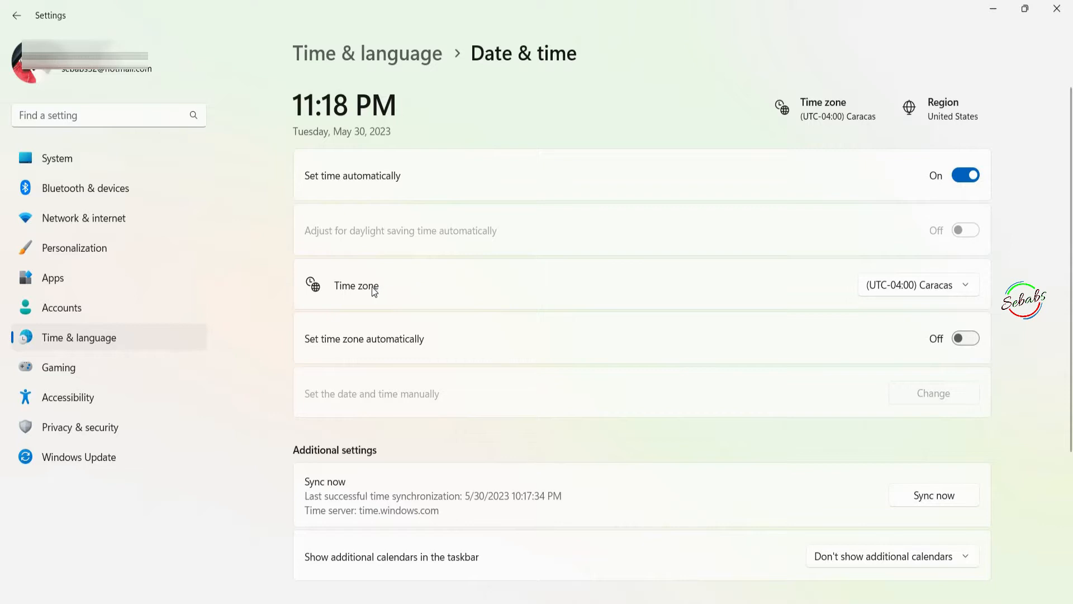
pyautogui.moveTo(843, 122)
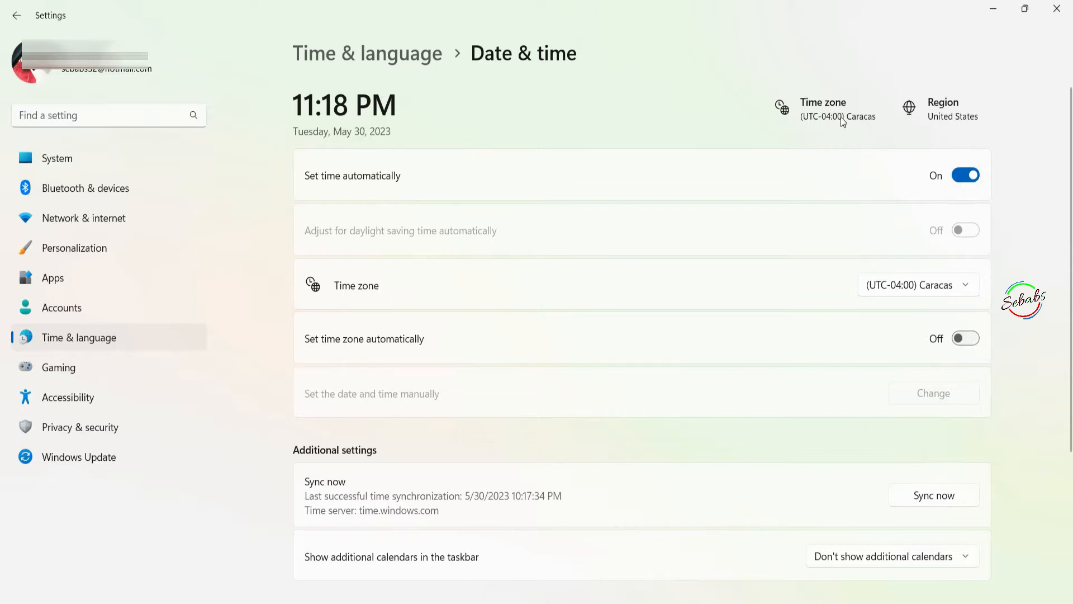
pyautogui.moveTo(907, 211)
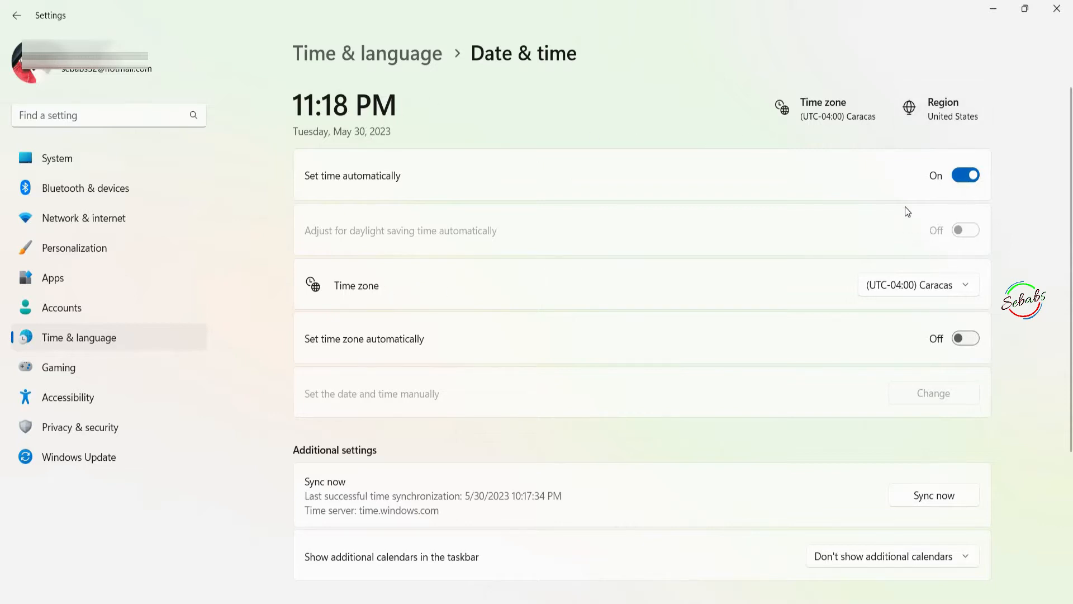
pyautogui.moveTo(344, 308)
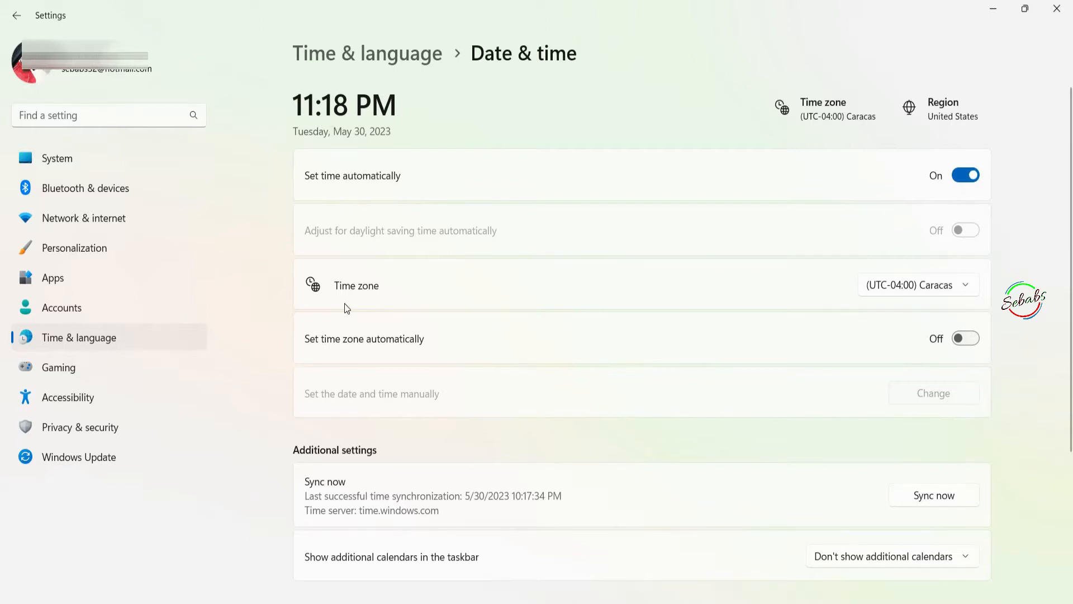
pyautogui.scroll(-3)
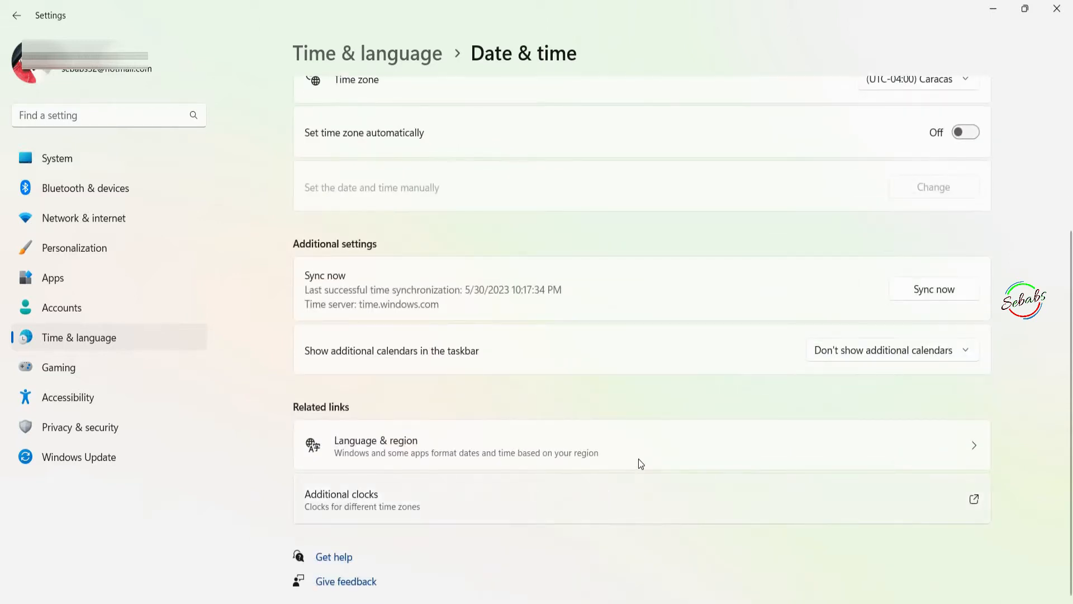
pyautogui.scroll(3)
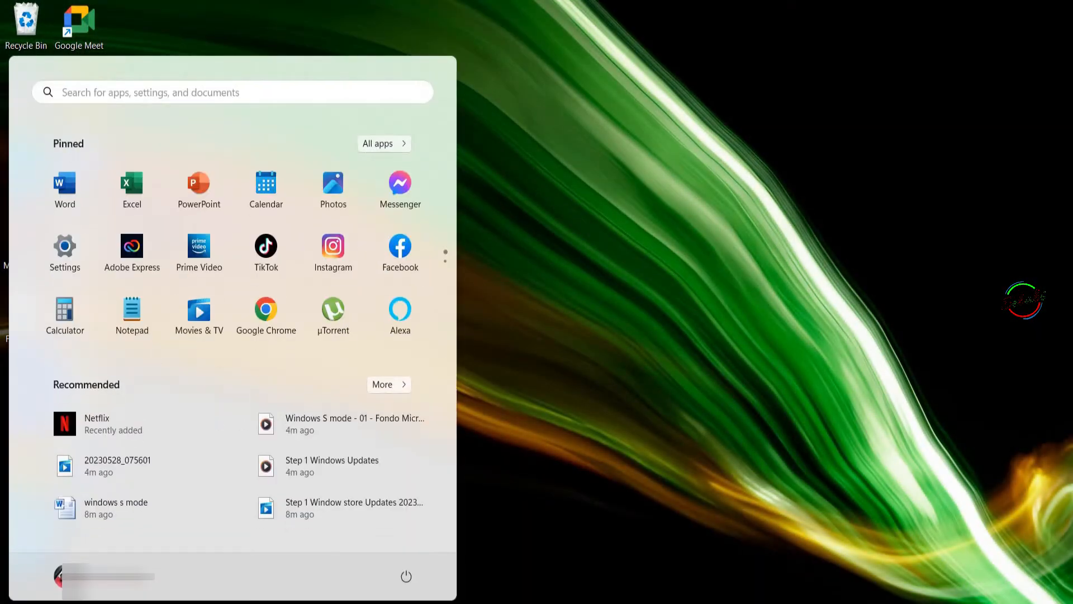
pyautogui.moveTo(64, 249)
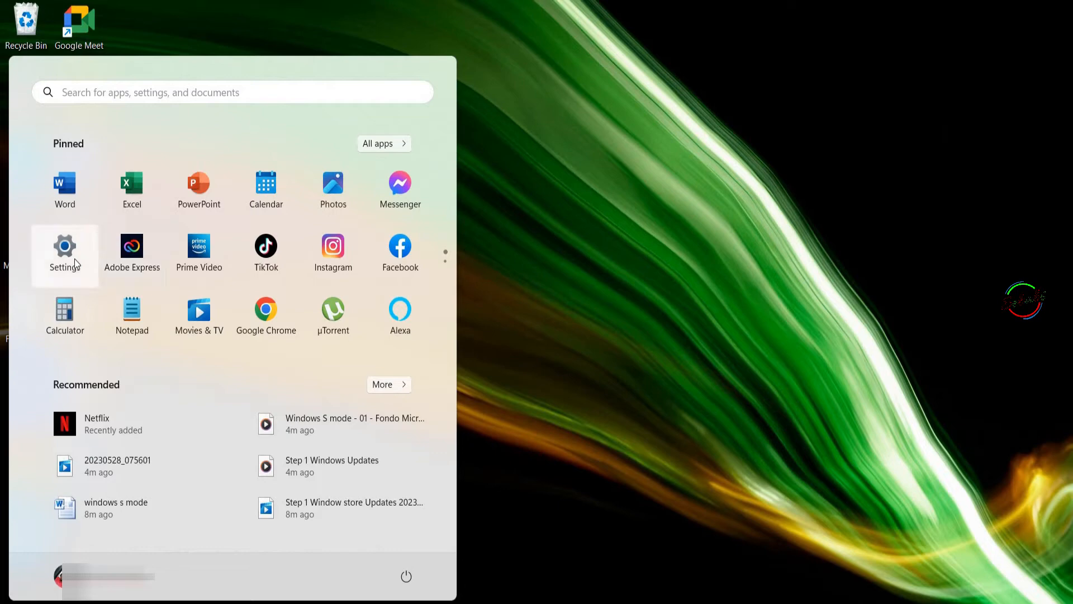
pyautogui.click(64, 247)
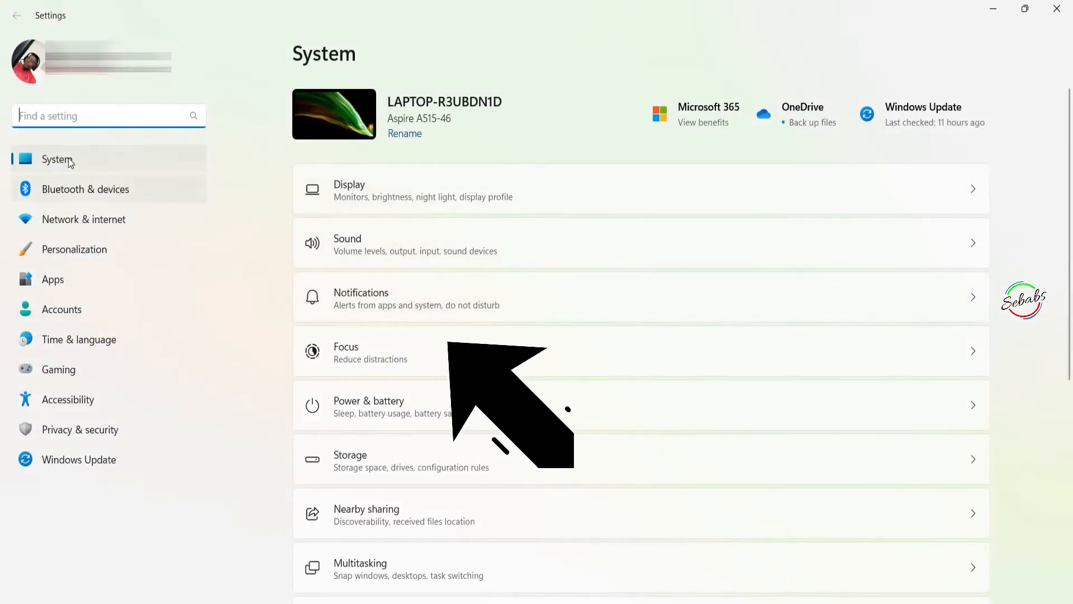
# Browse Other troubleshooters down to Windows Store Apps, then reopen Settings on System
pyautogui.scroll(-3)
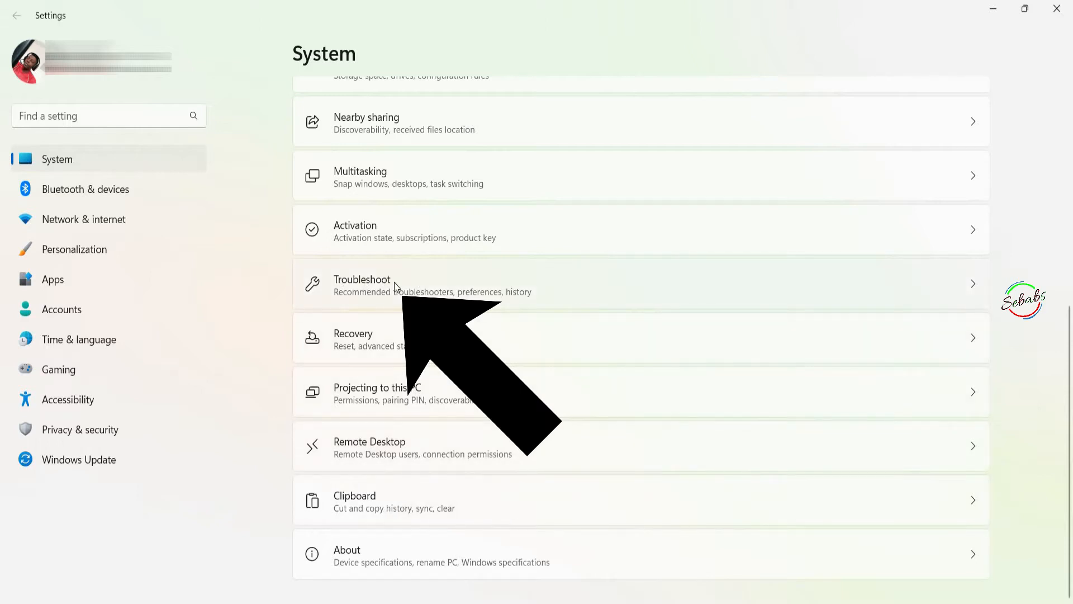
pyautogui.click(362, 284)
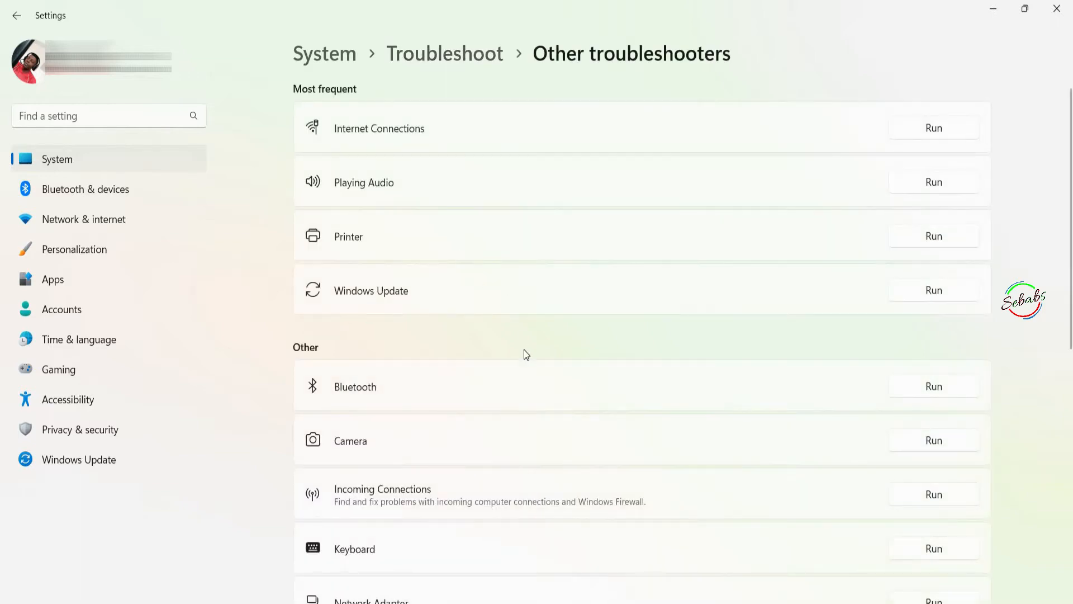
pyautogui.scroll(-3)
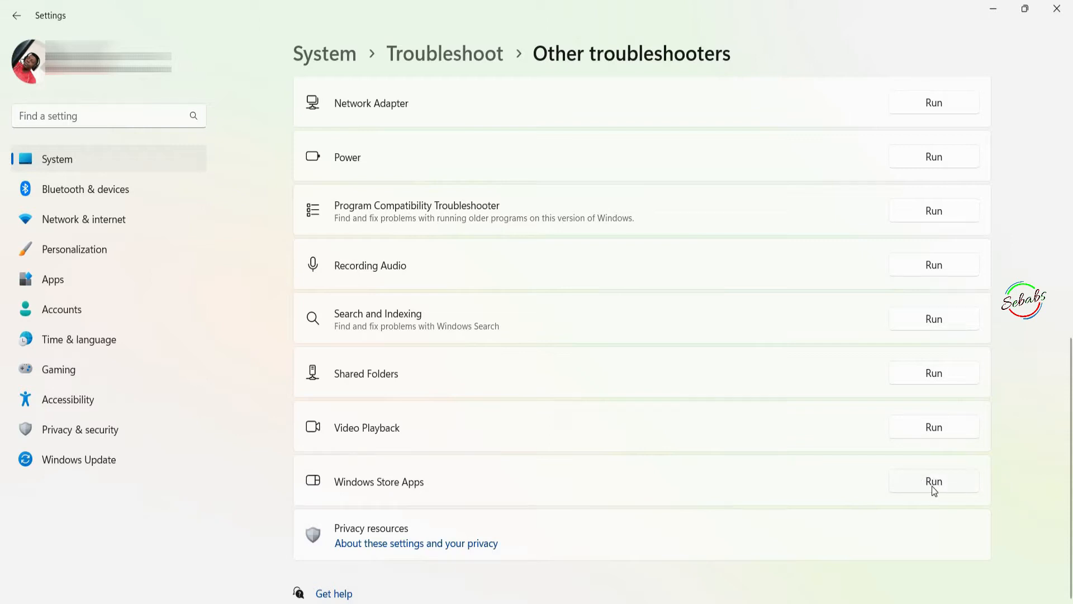
pyautogui.moveTo(925, 486)
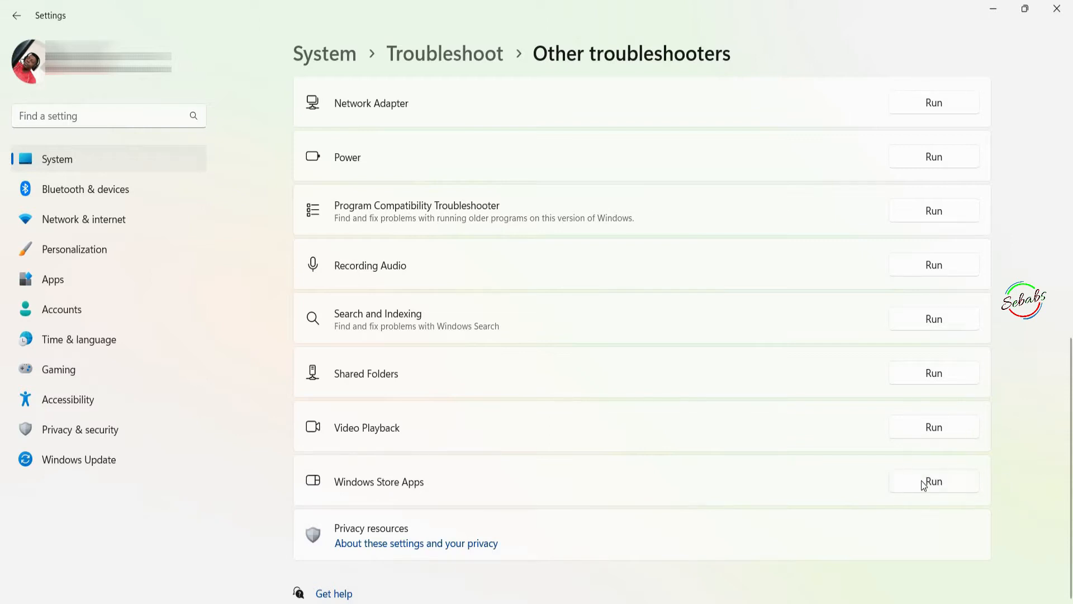
pyautogui.moveTo(758, 466)
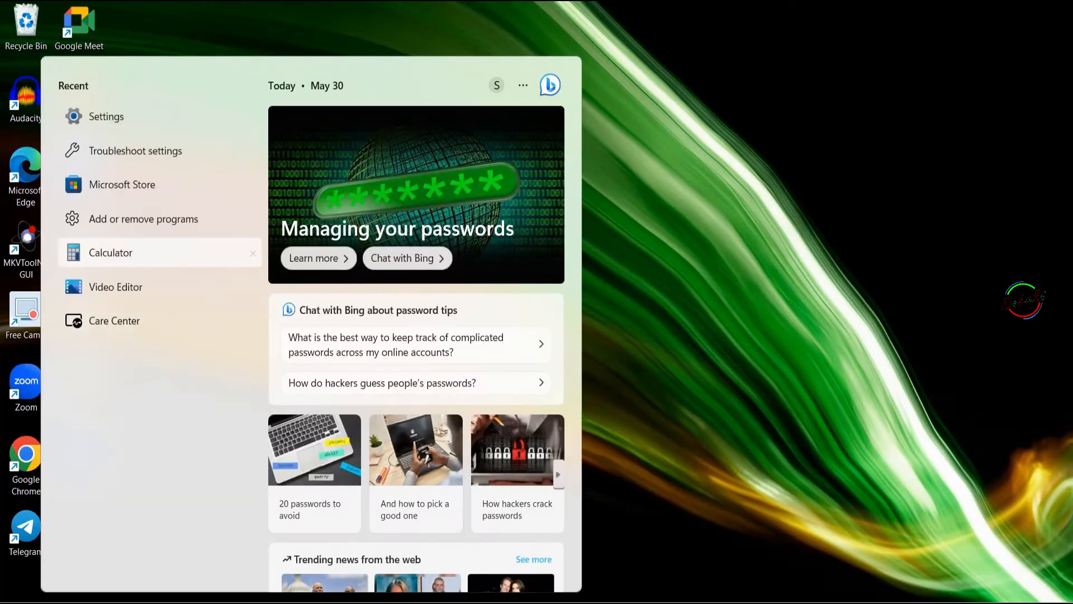
pyautogui.click(106, 116)
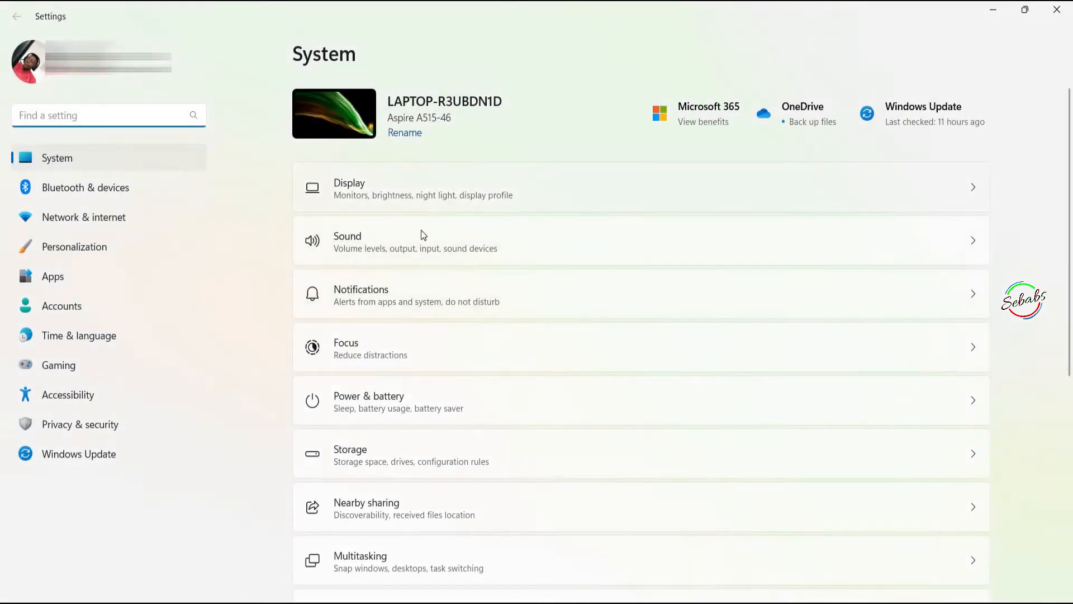
pyautogui.moveTo(94, 317)
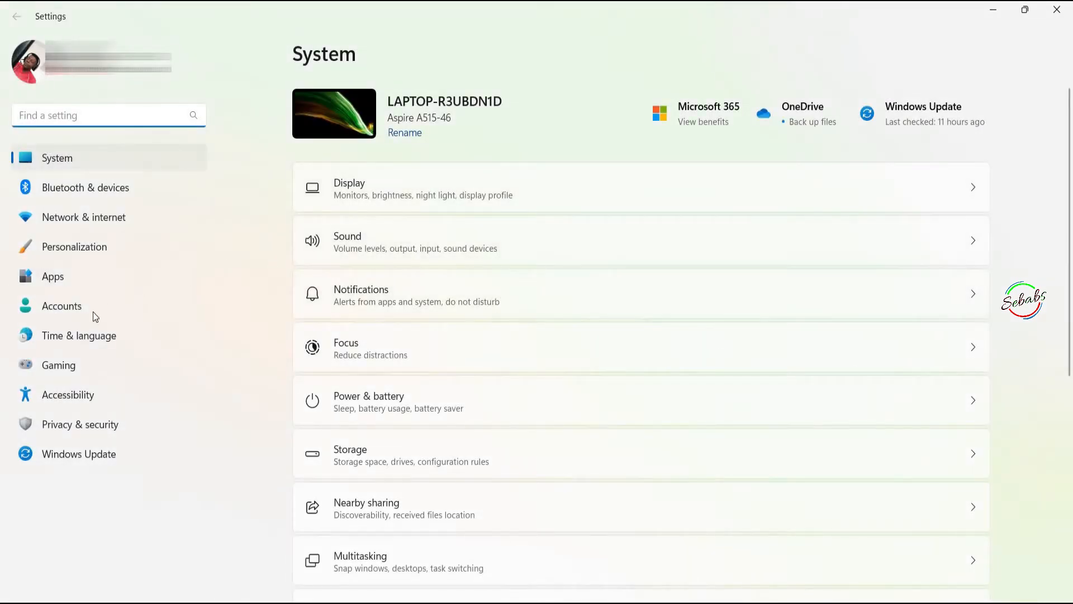
# Go to Accounts and view the Your info page for the signed-in Microsoft account
pyautogui.click(61, 306)
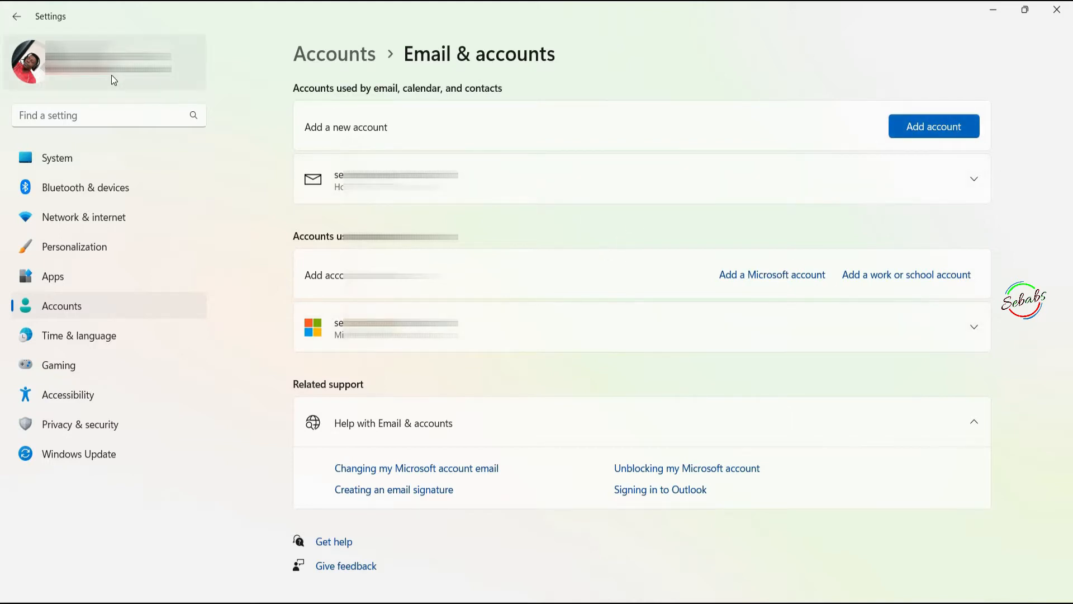
pyautogui.click(16, 16)
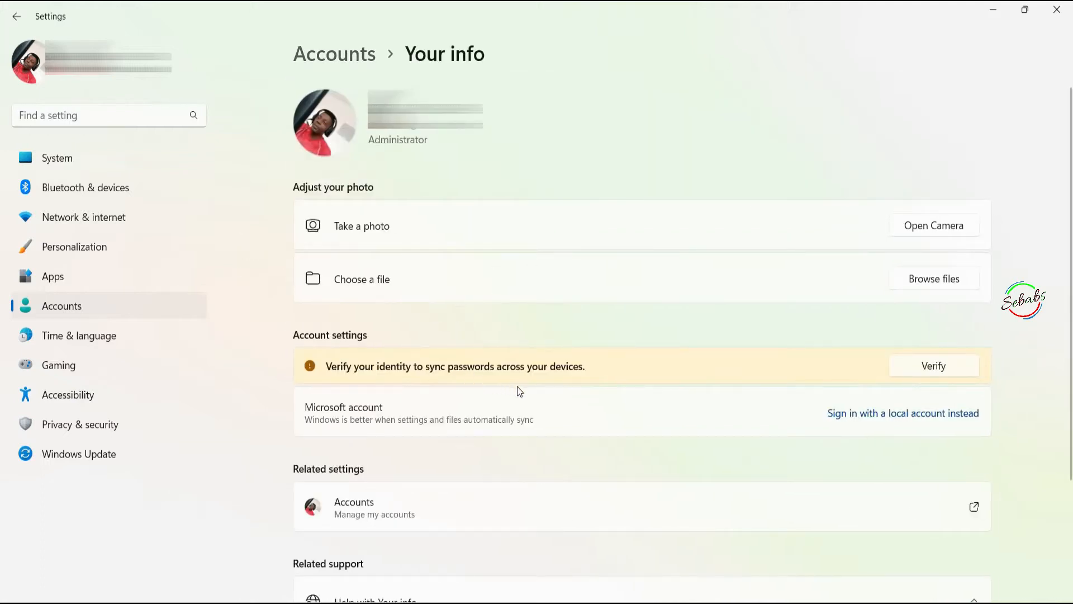
pyautogui.scroll(-3)
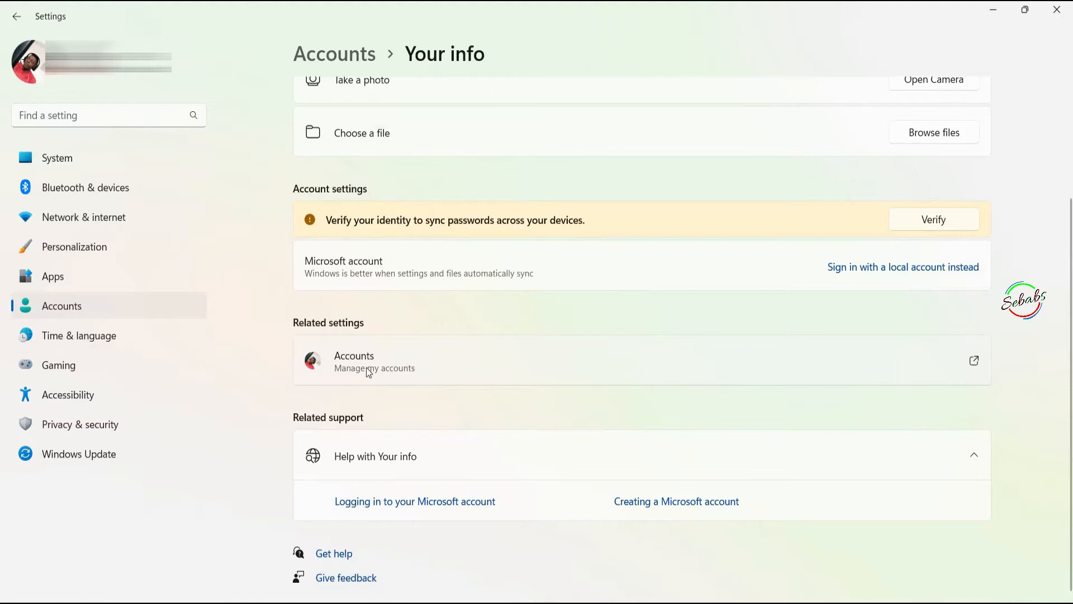
pyautogui.moveTo(424, 369)
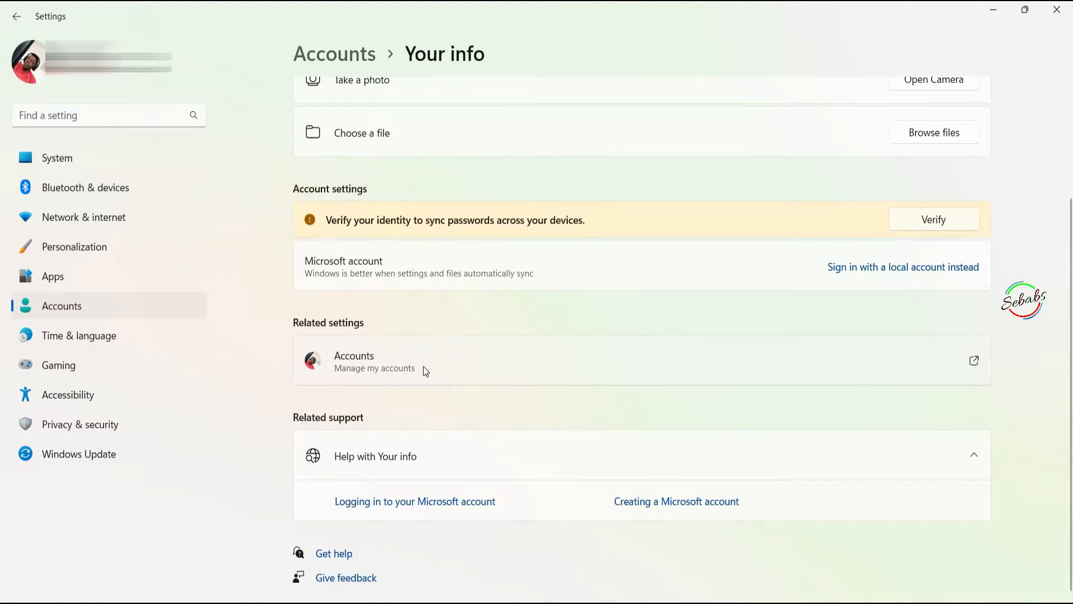
pyautogui.moveTo(459, 281)
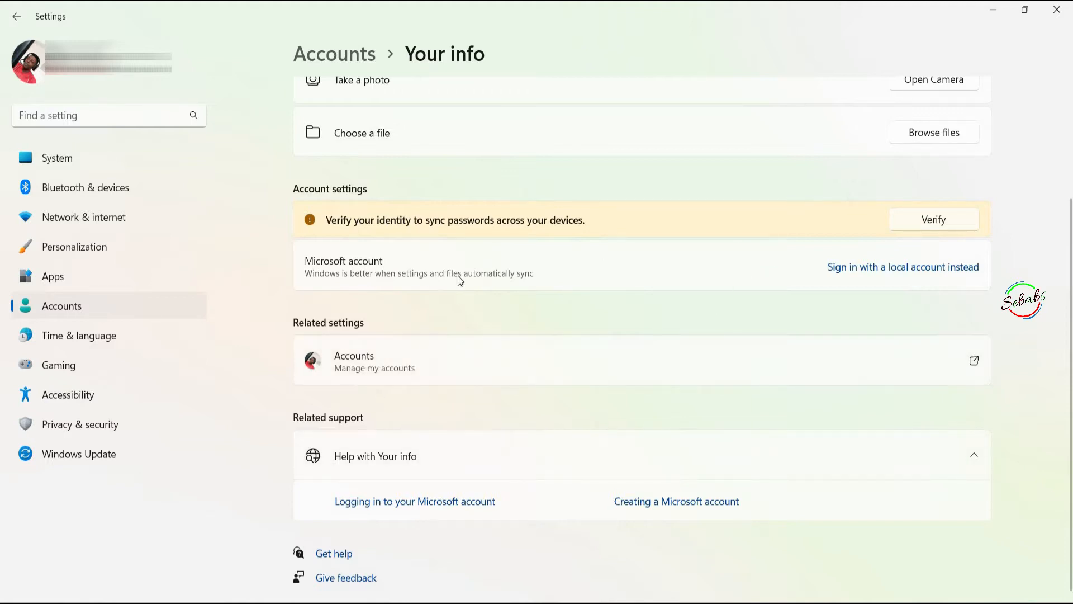
pyautogui.moveTo(522, 290)
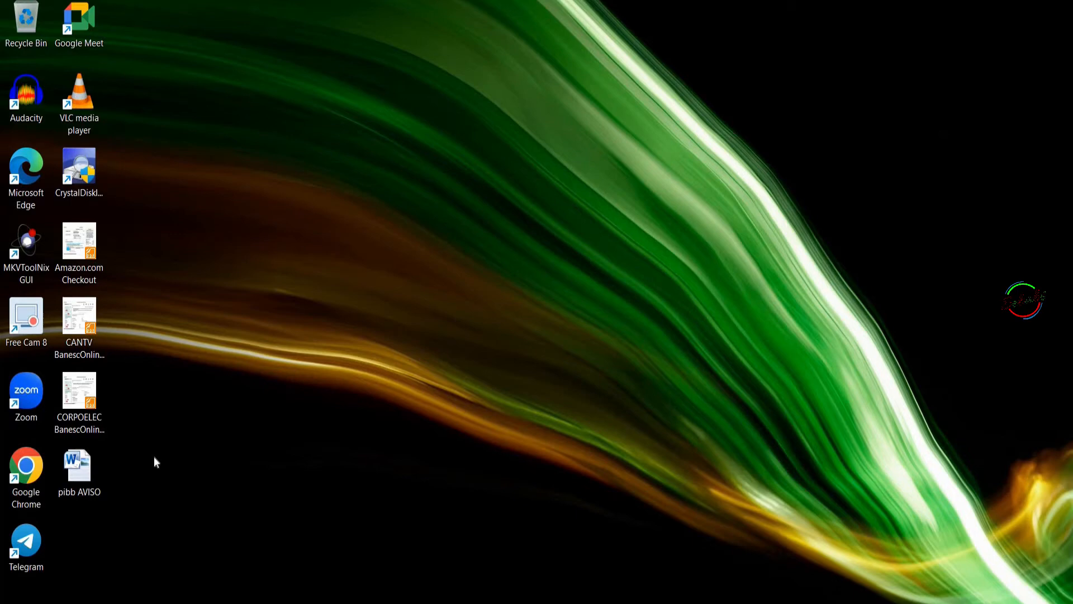
pyautogui.moveTo(151, 466)
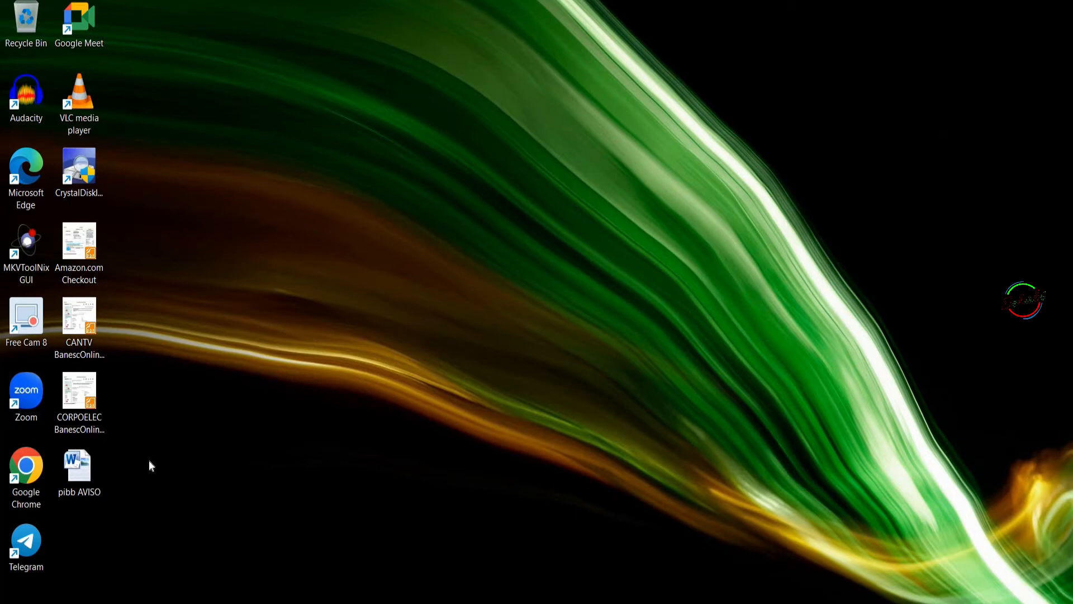
pyautogui.moveTo(141, 442)
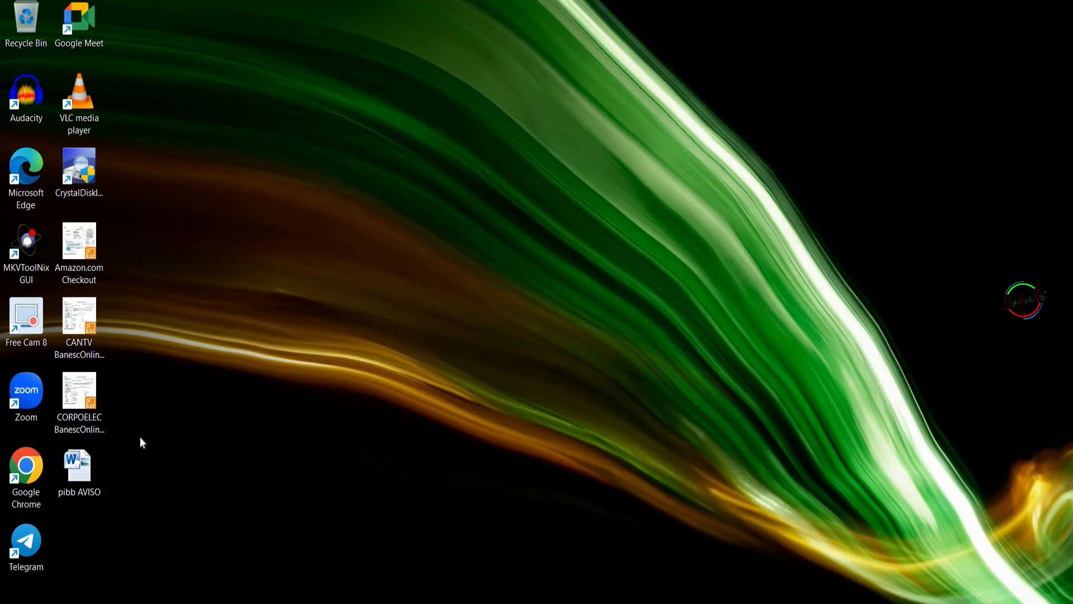
# Bring up an empty Run dialog with Win+R
pyautogui.press('win+r')
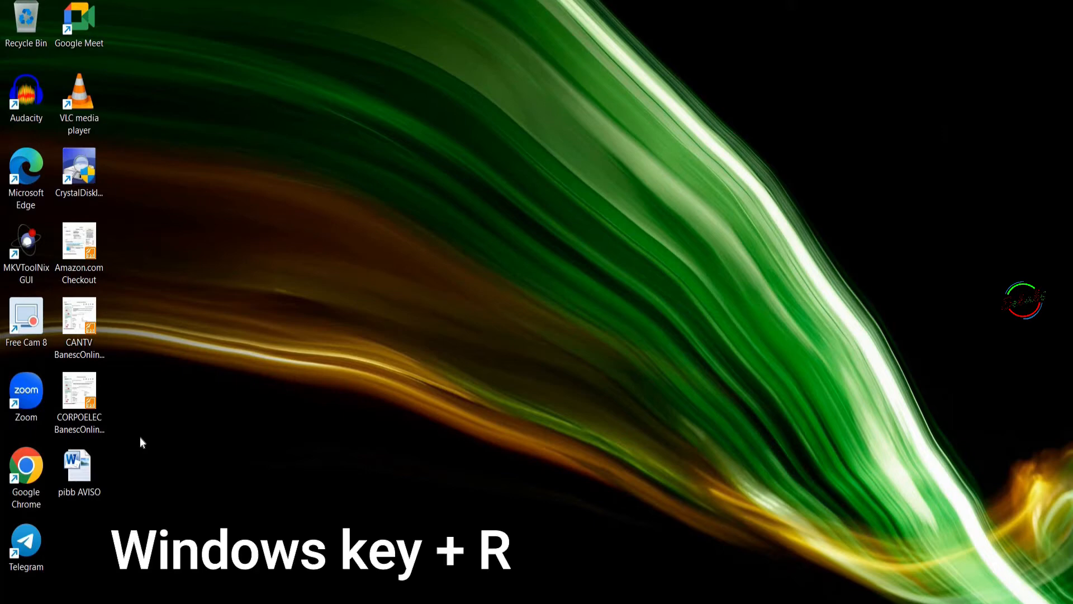
pyautogui.press('win+r')
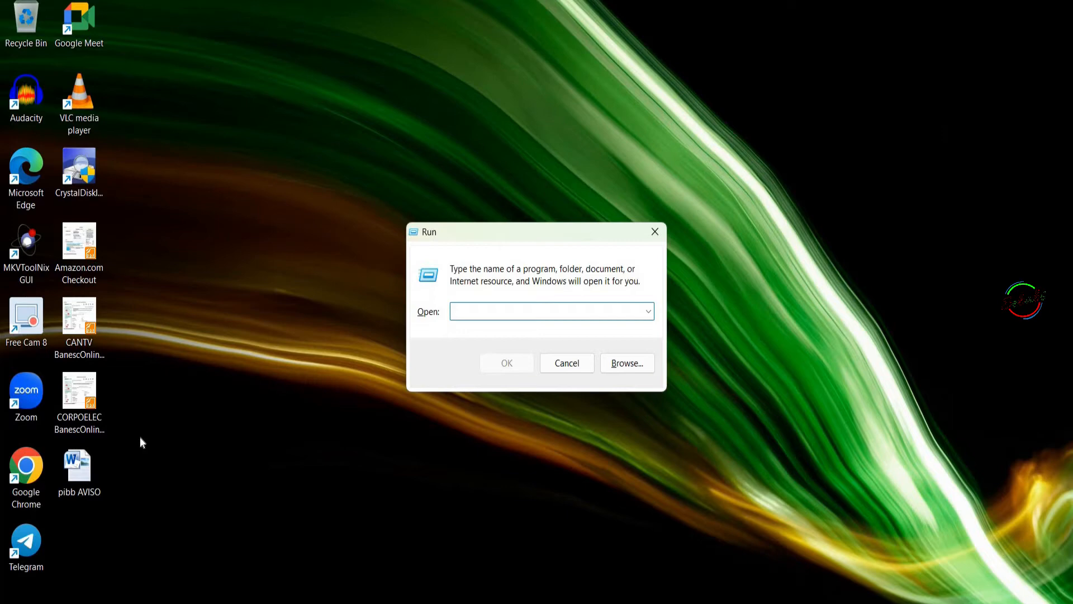
pyautogui.moveTo(463, 369)
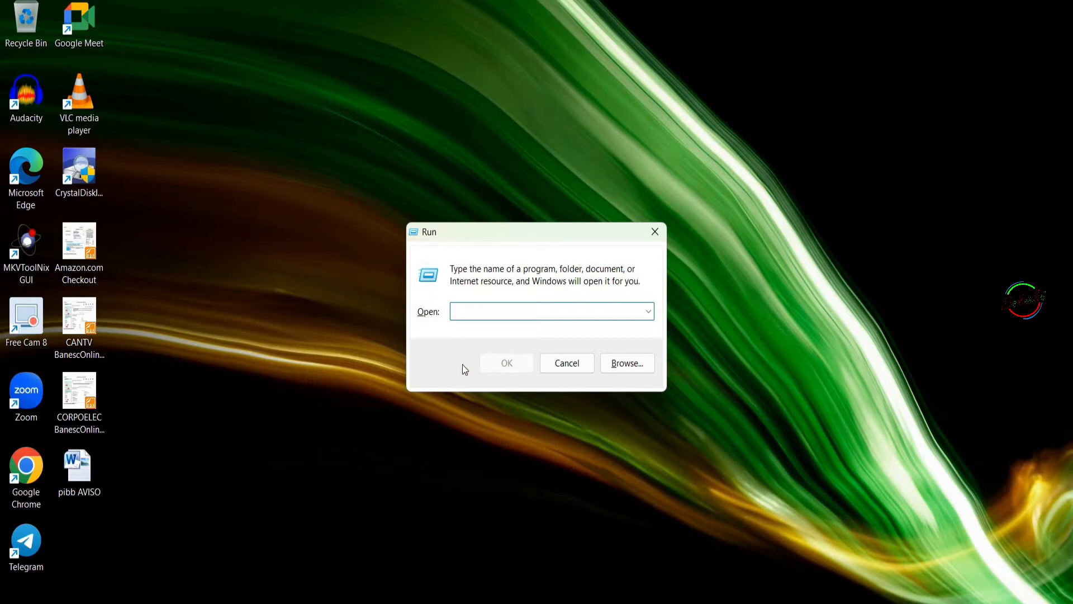
# Enter wsreset in the Run dialog's Open box, then close the dialog
pyautogui.write('wsreset')
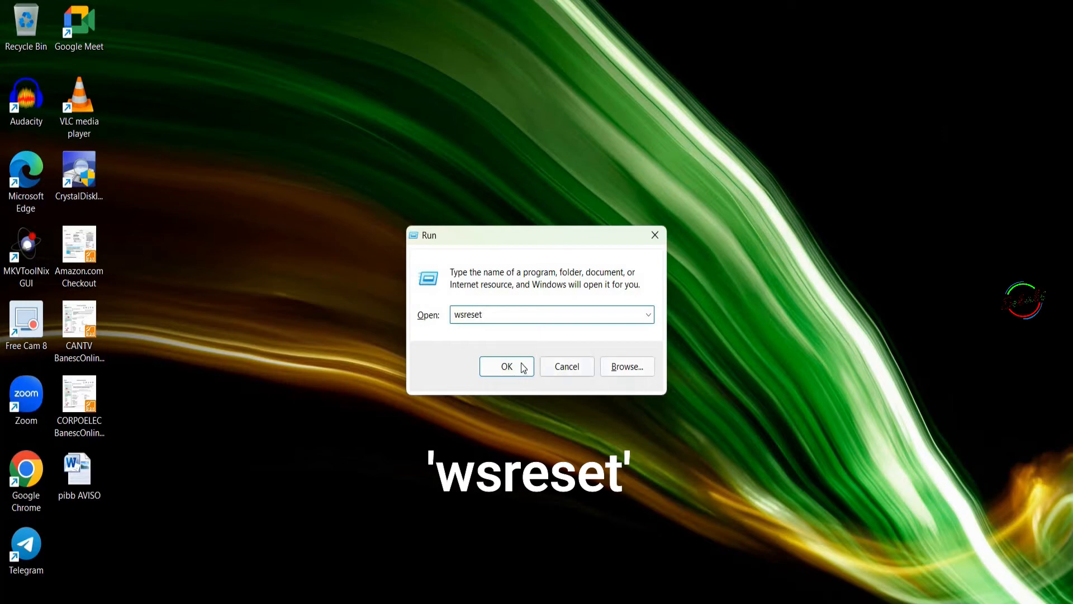
pyautogui.moveTo(573, 344)
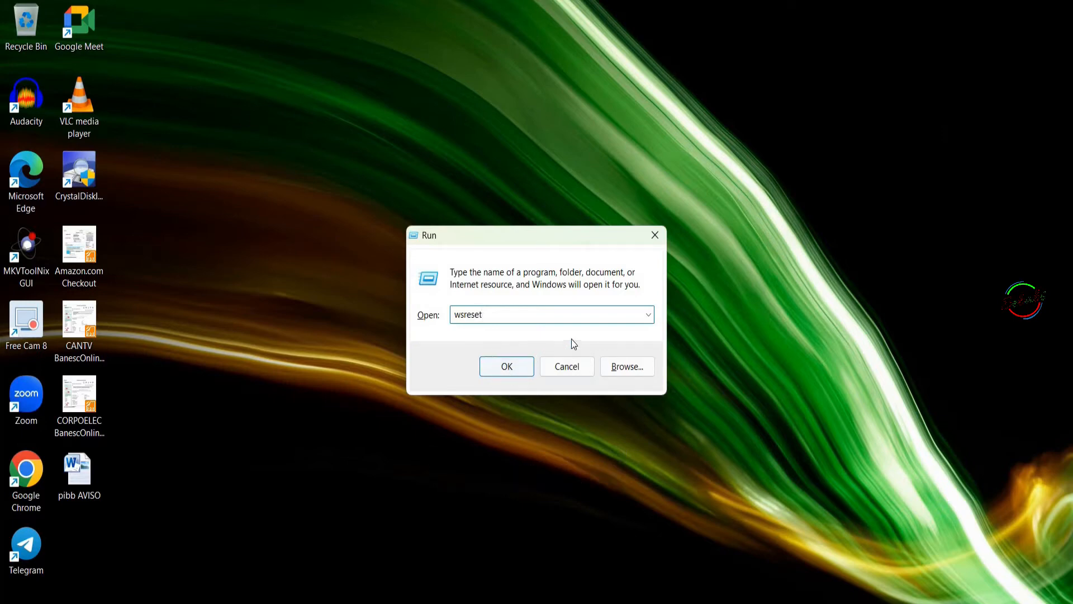
pyautogui.moveTo(654, 235)
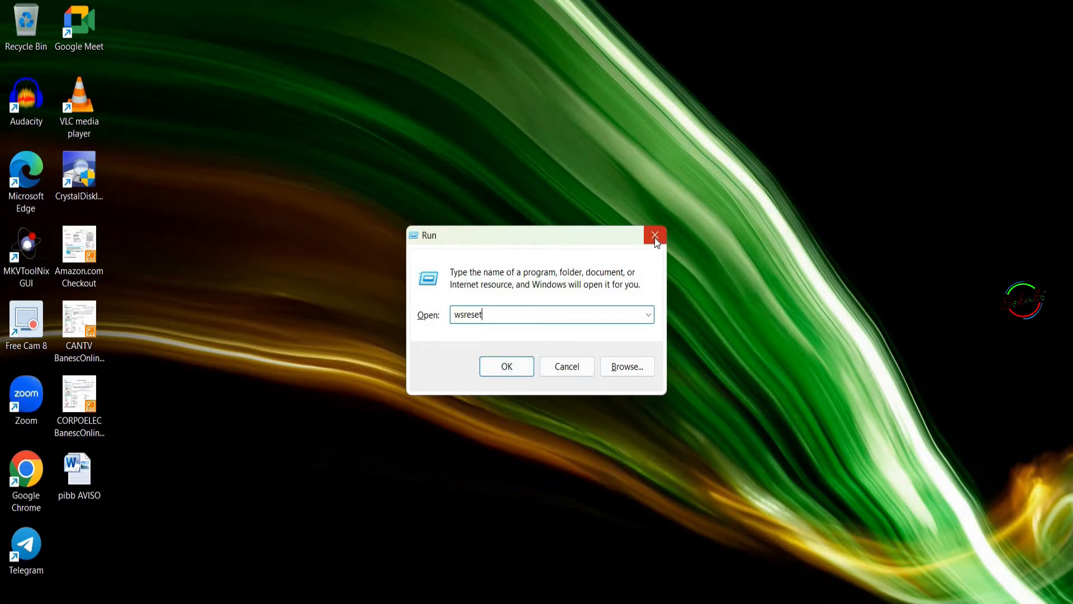
pyautogui.click(655, 235)
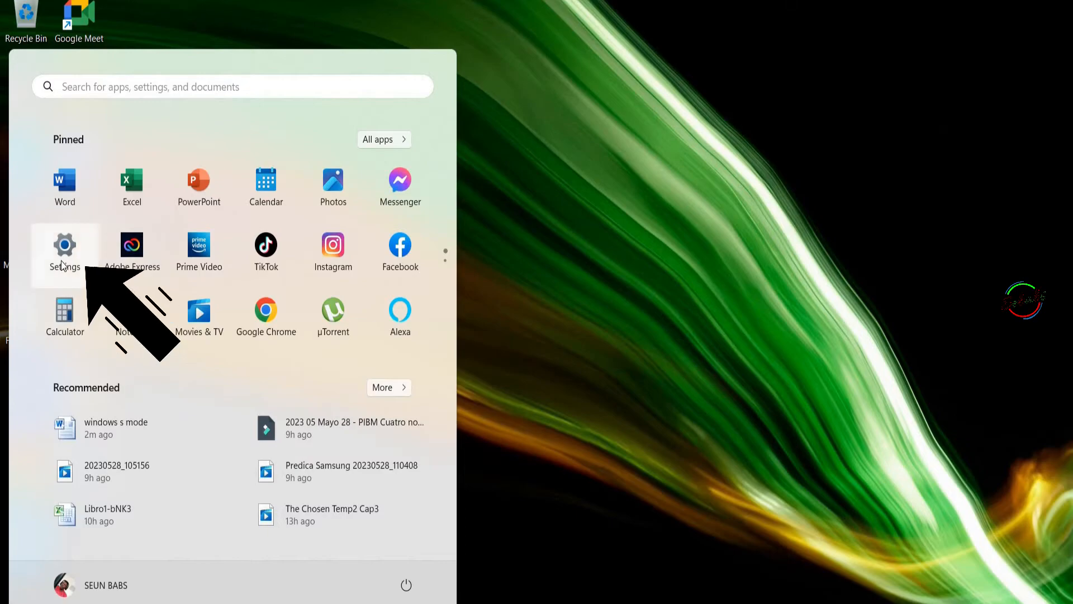
# Search Settings' Installed apps list for 'microsoft store'
pyautogui.click(64, 244)
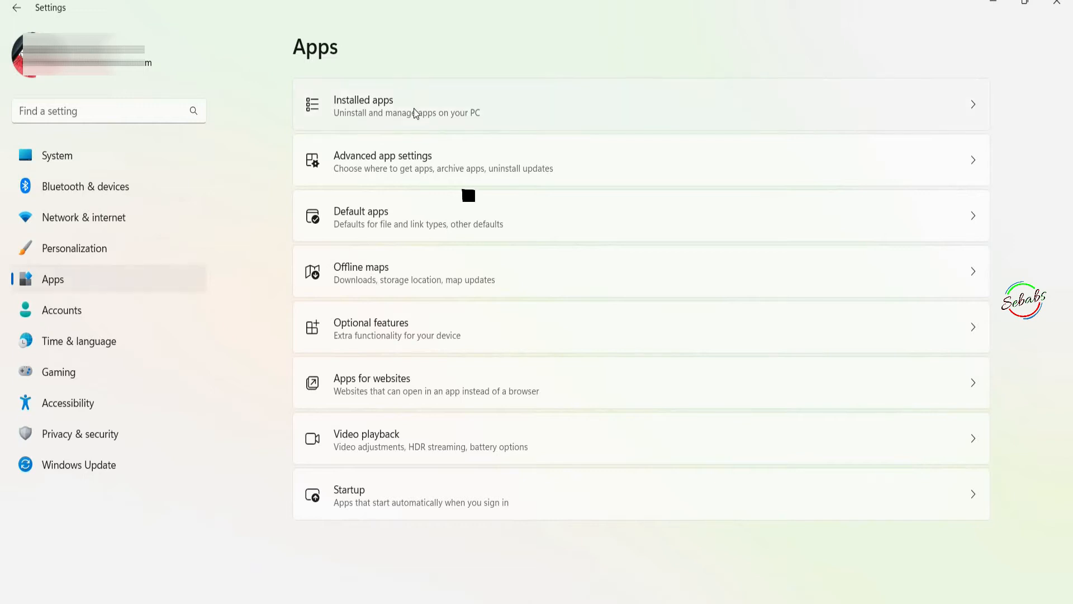
pyautogui.click(410, 106)
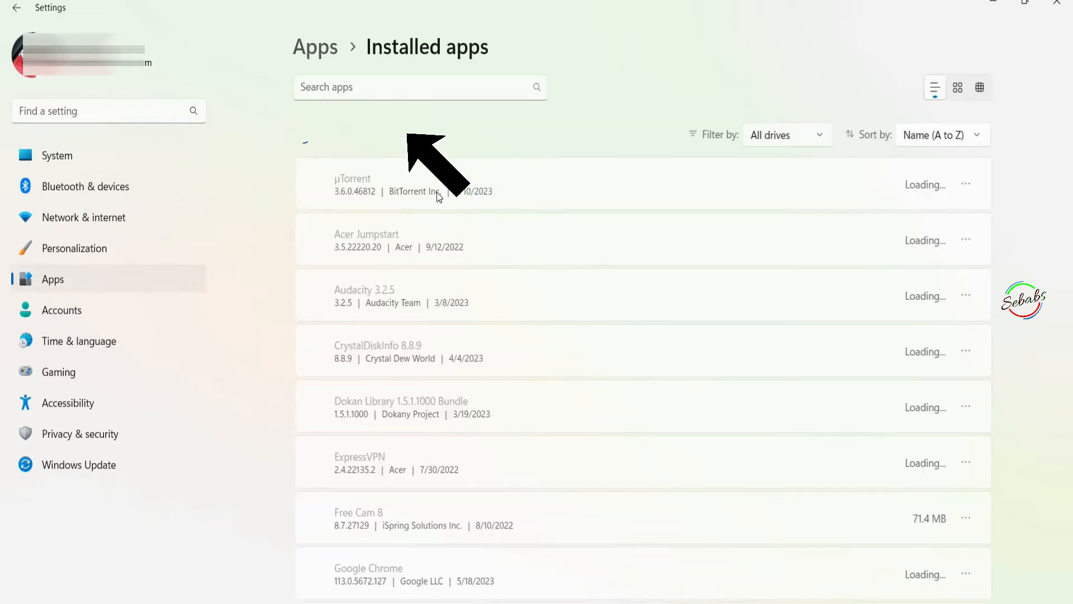
pyautogui.write('miscroso')
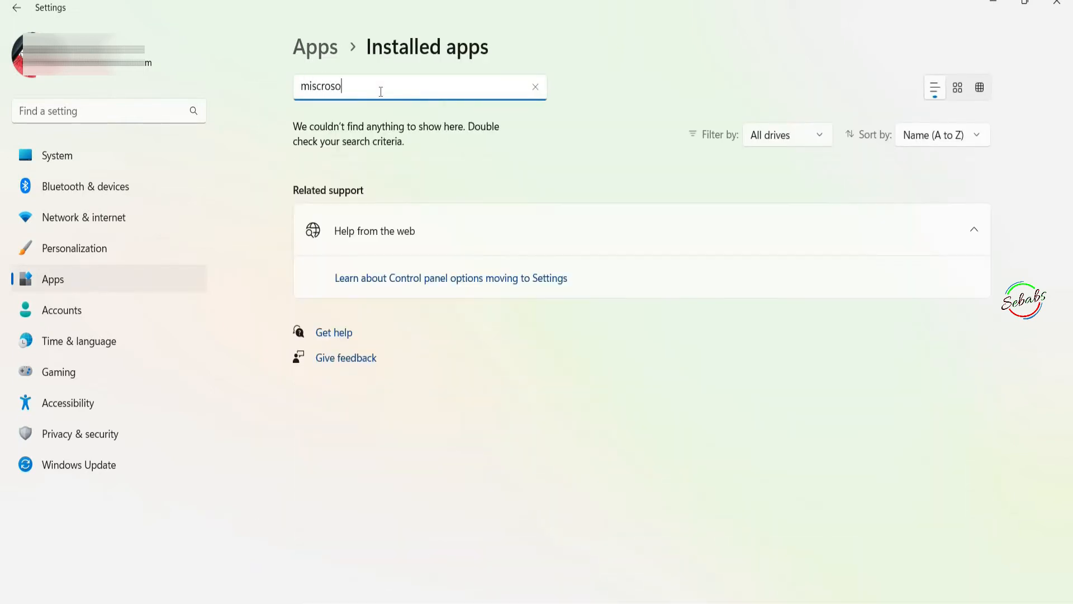
pyautogui.write('ft')
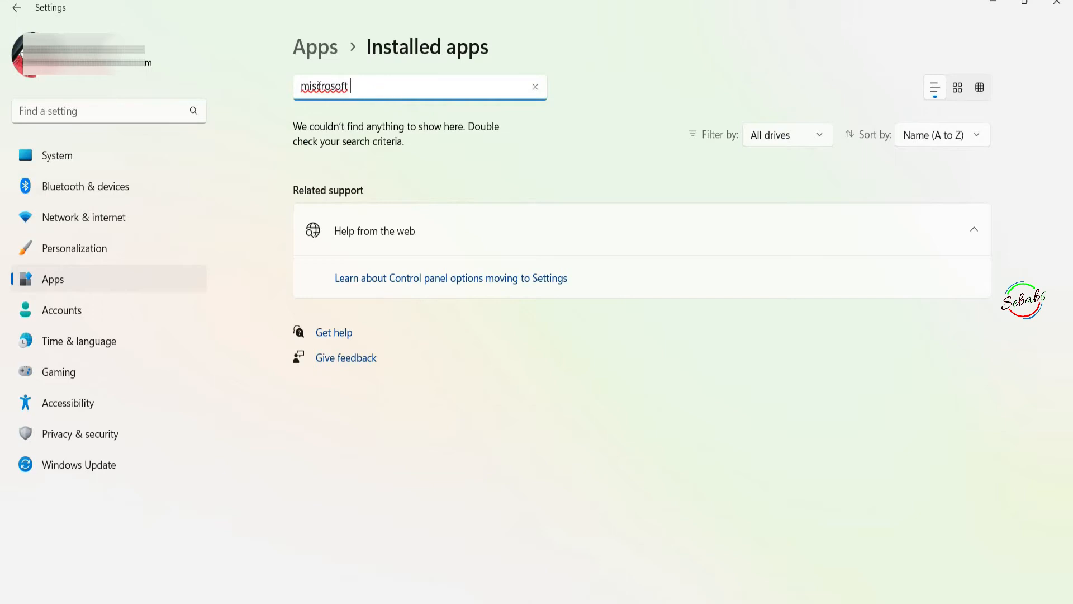
pyautogui.write('microsoft')
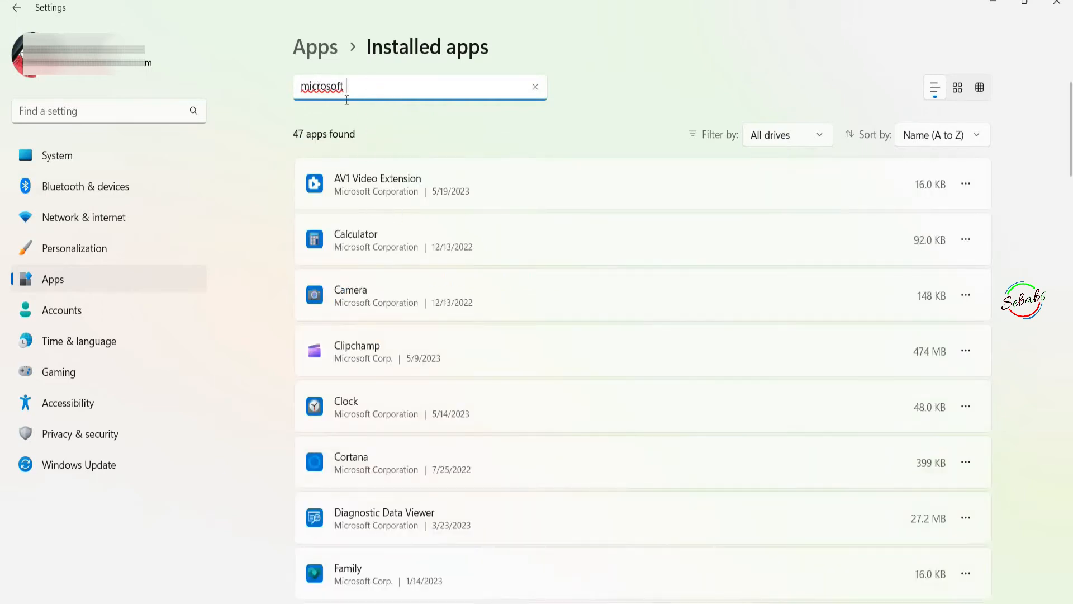
pyautogui.write('stor')
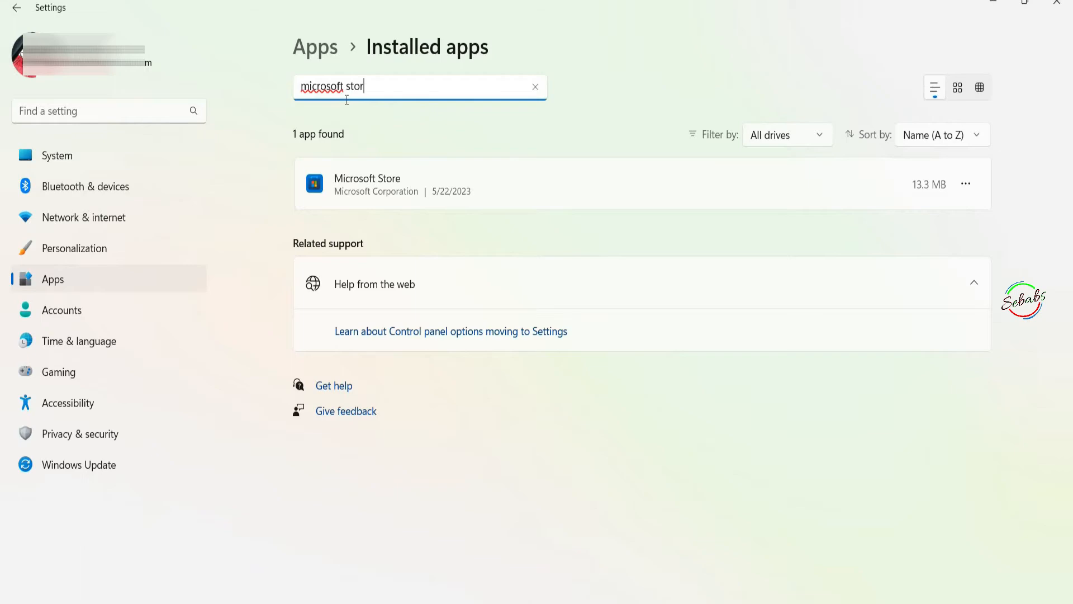
# Open Microsoft Store's Advanced options and scroll down to Repair and Reset
pyautogui.click(966, 183)
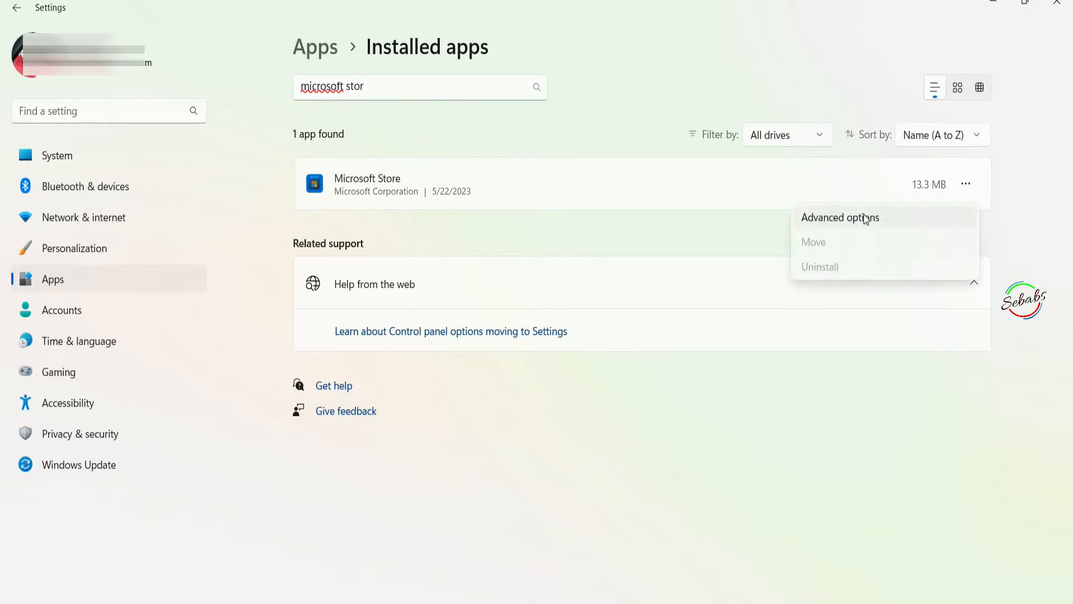
pyautogui.click(841, 217)
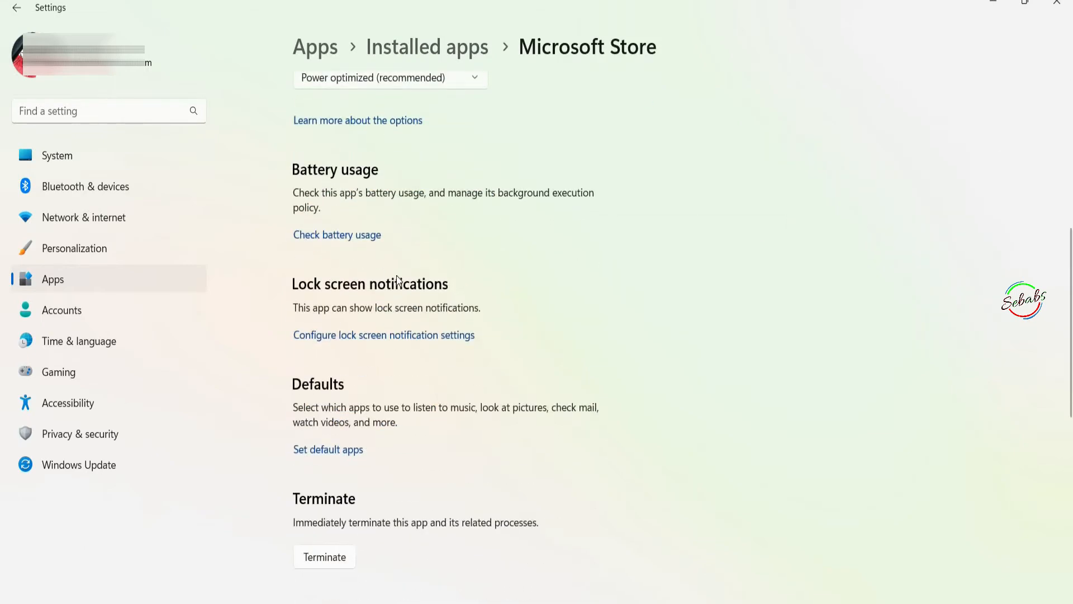
pyautogui.scroll(-3)
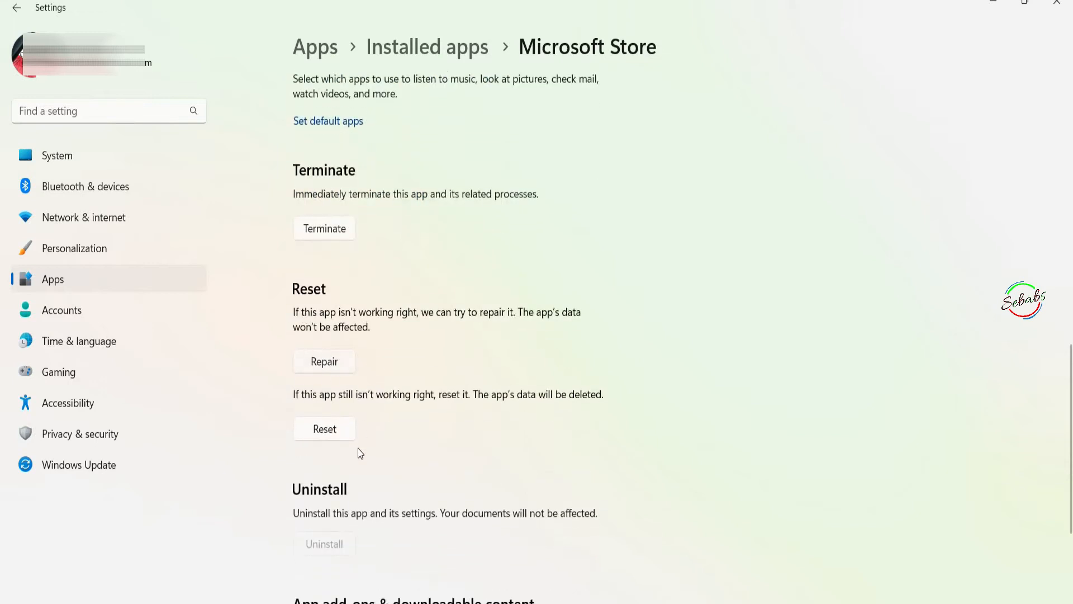
pyautogui.scroll(-3)
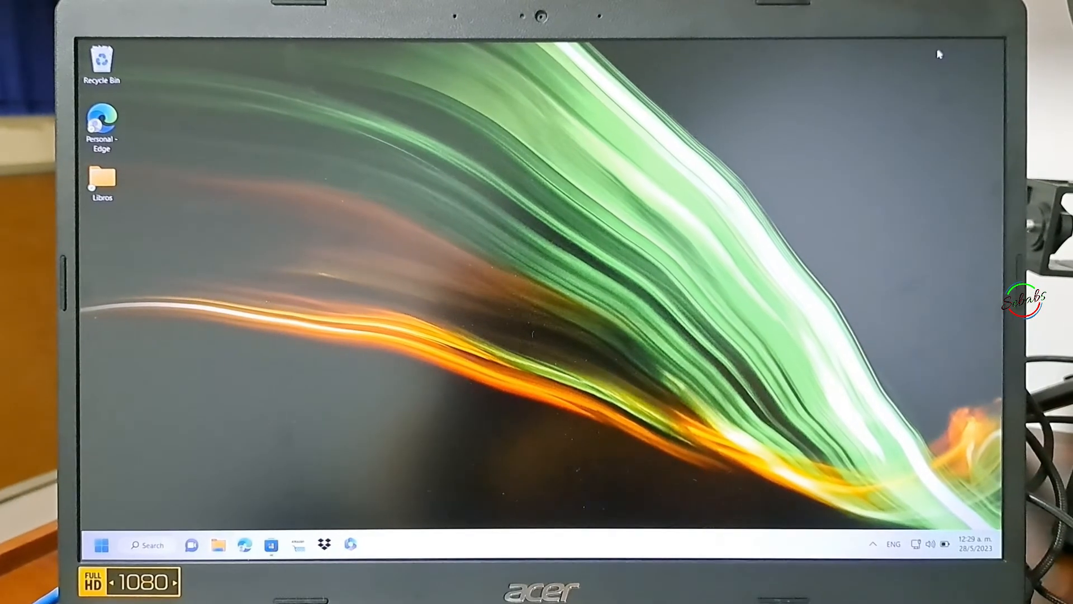
# Reopen the apps list from Quick Settings, find Microsoft Store, and run Repair
pyautogui.click(930, 544)
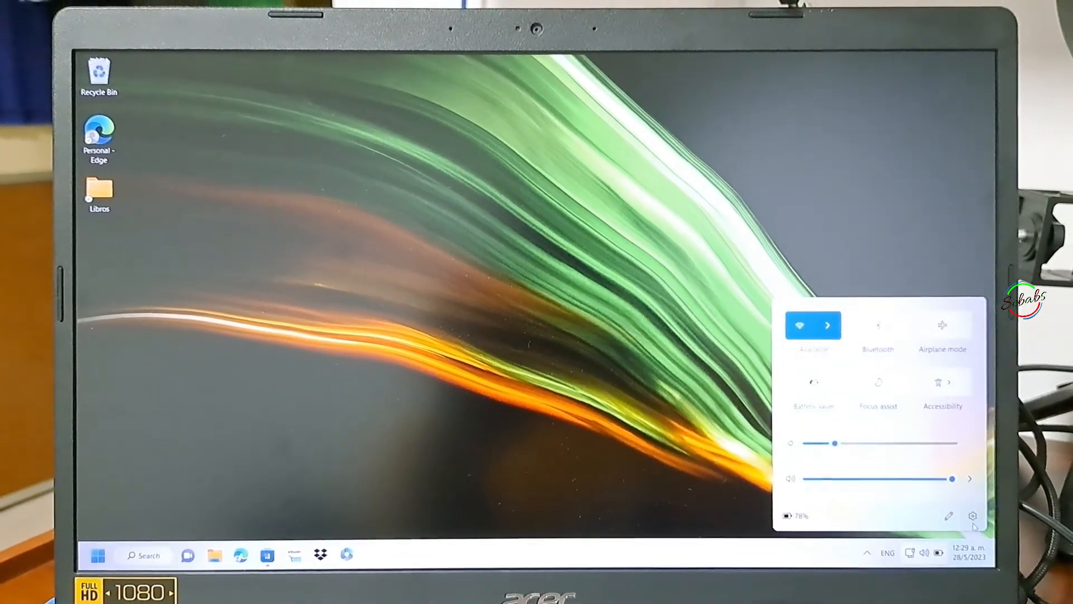
pyautogui.click(972, 515)
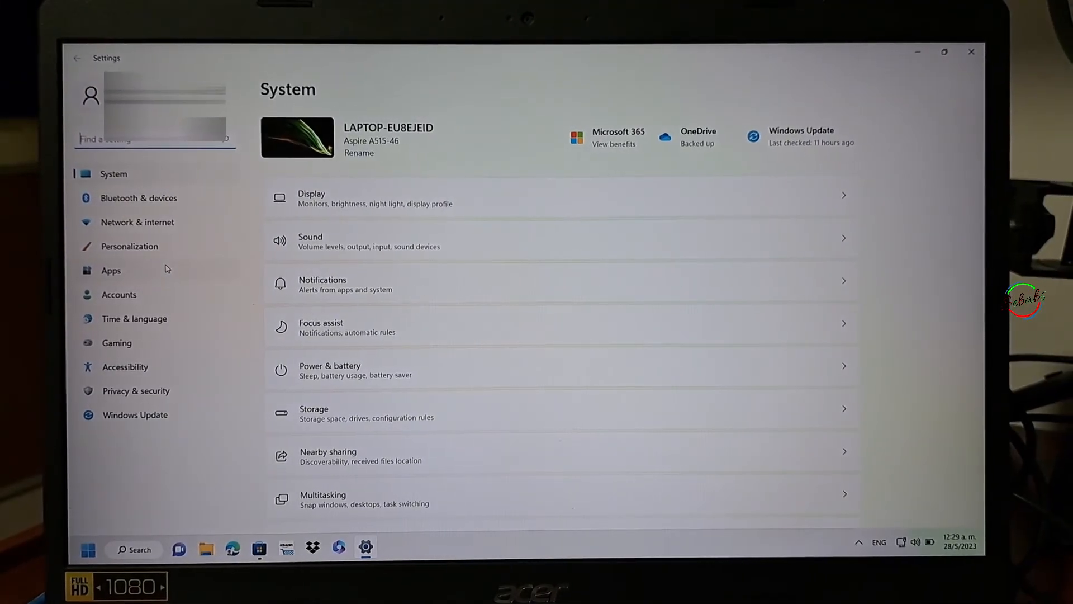
pyautogui.click(111, 269)
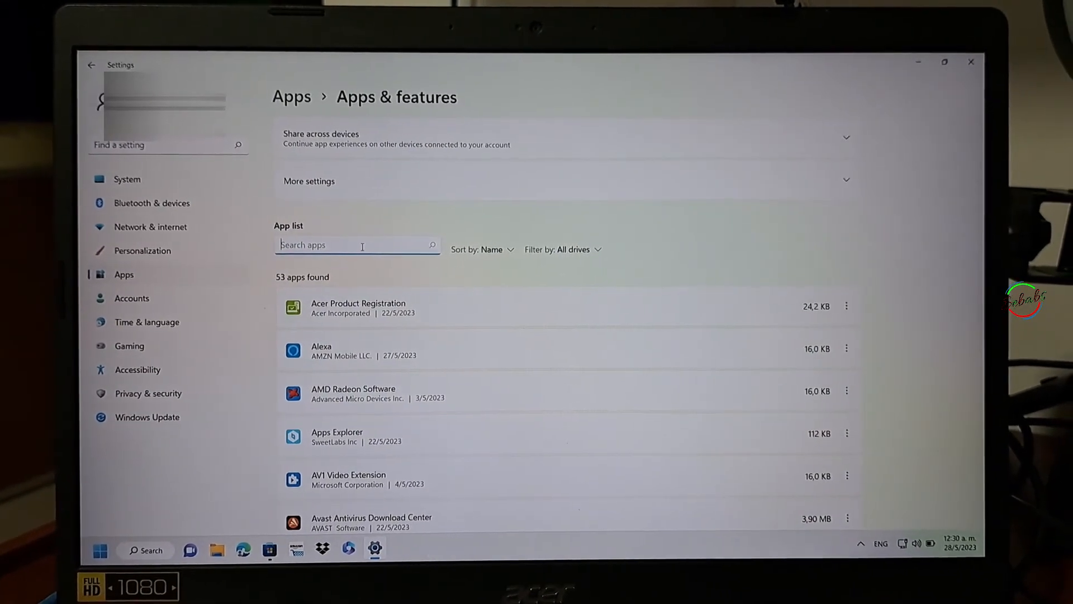
pyautogui.write('st')
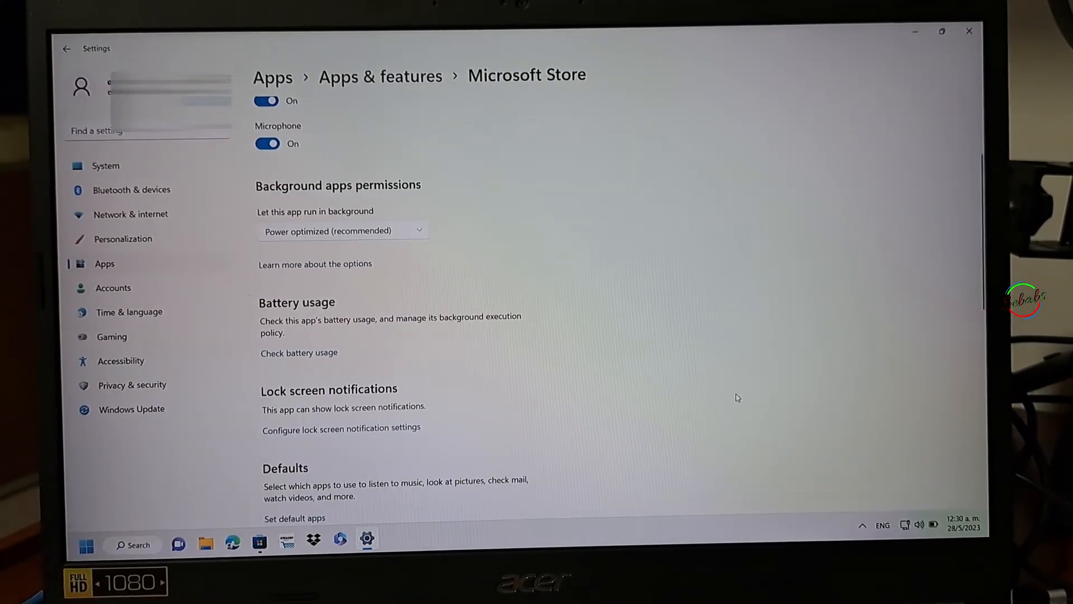
pyautogui.scroll(-3)
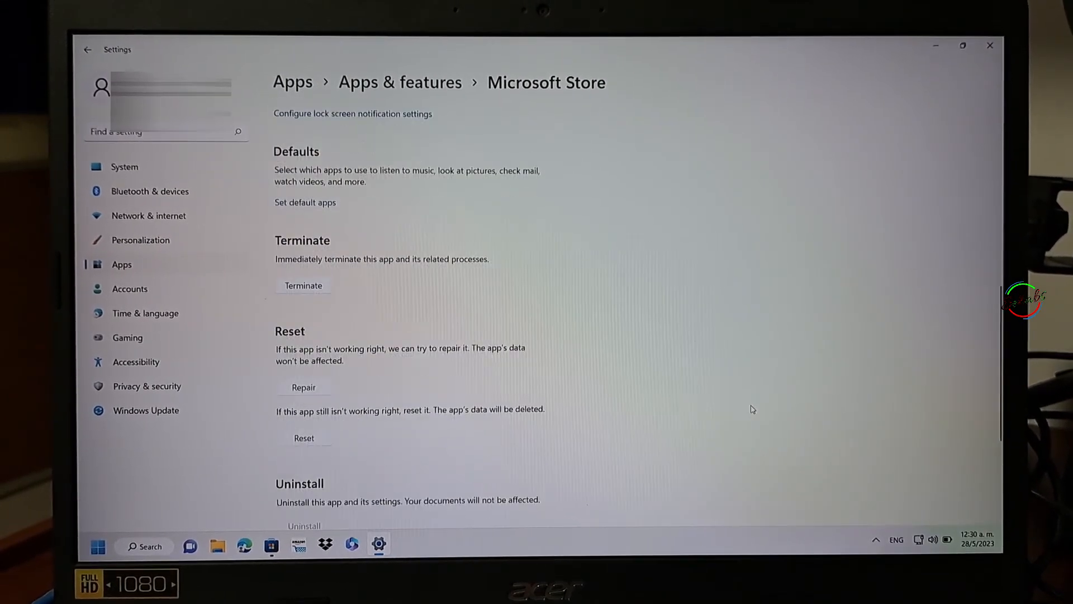
pyautogui.scroll(-3)
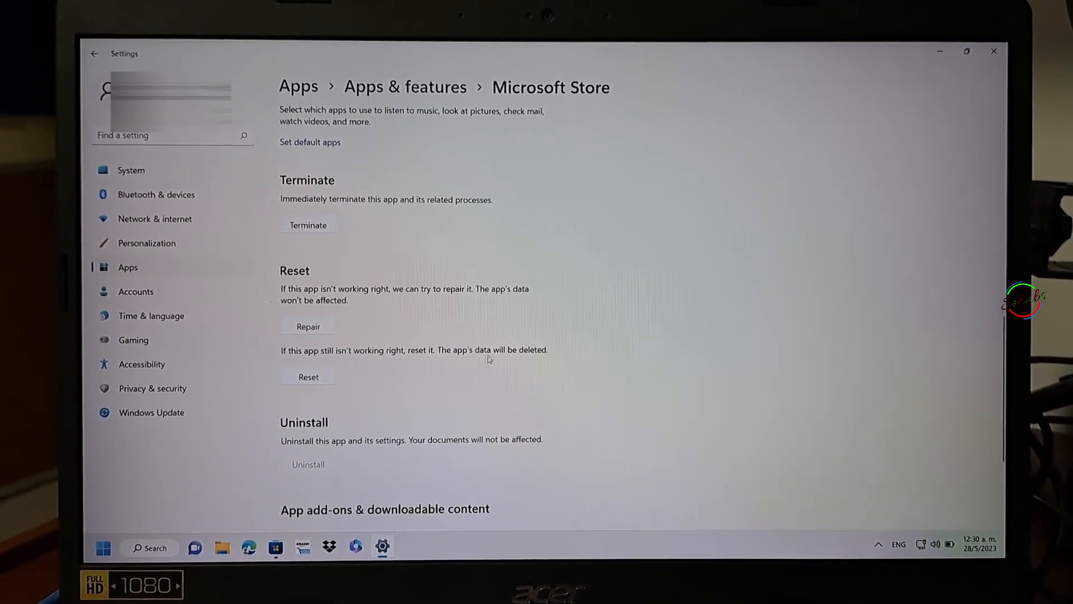
pyautogui.click(306, 326)
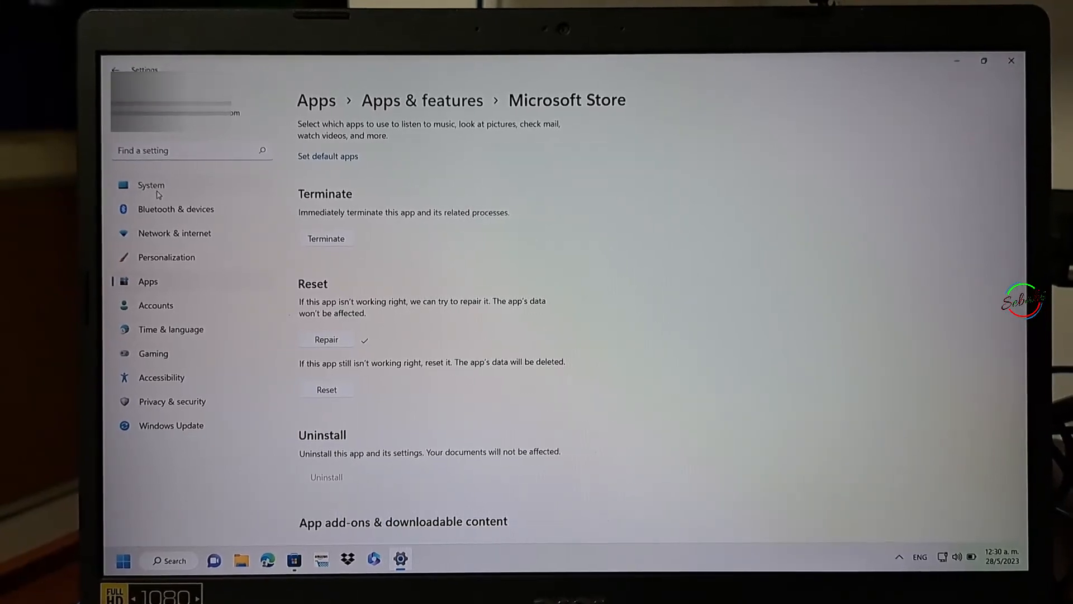
pyautogui.click(149, 185)
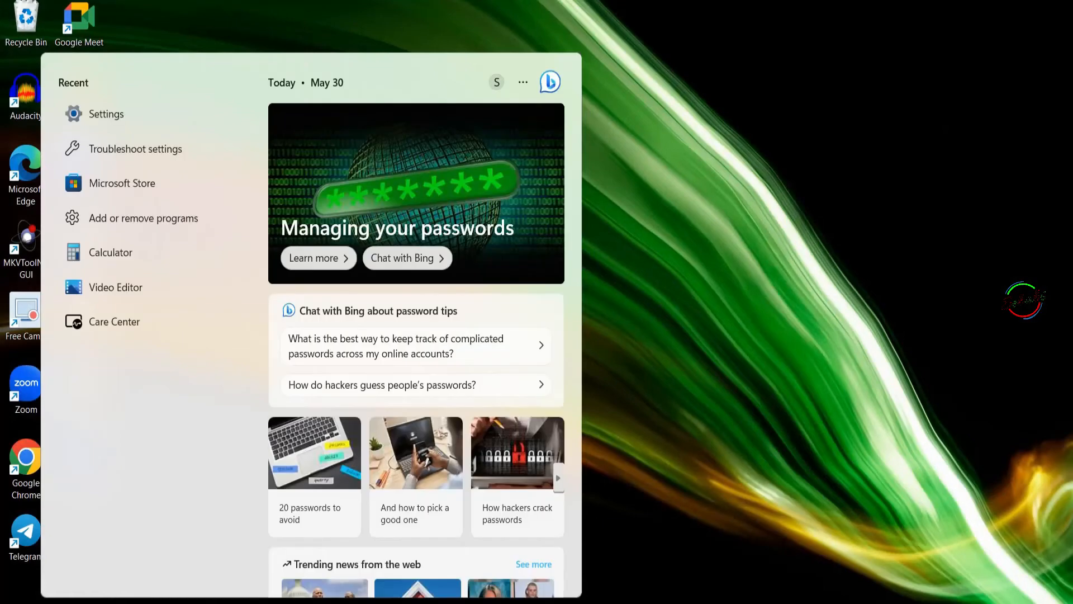
# Set Microsoft Store Install Service's Startup type to Automatic in Services and confirm
pyautogui.write('serv')
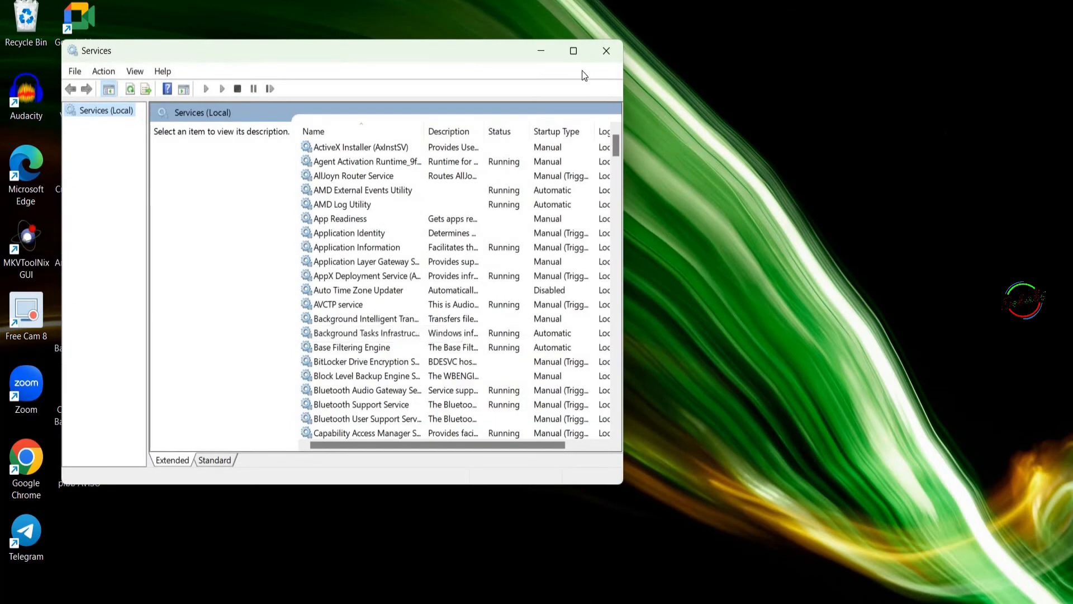
pyautogui.click(573, 51)
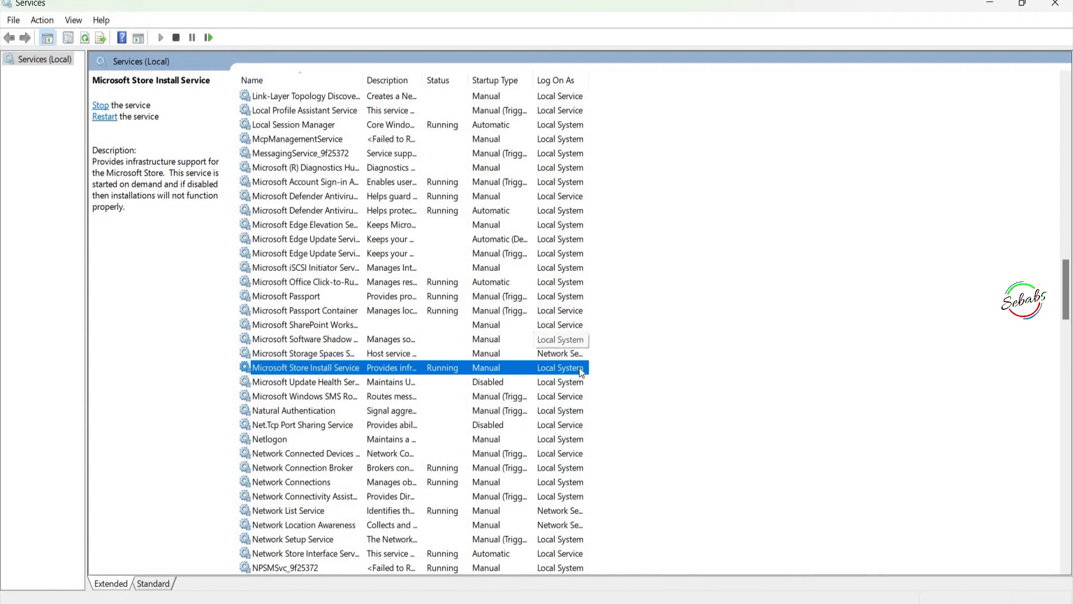
pyautogui.doubleClick(304, 368)
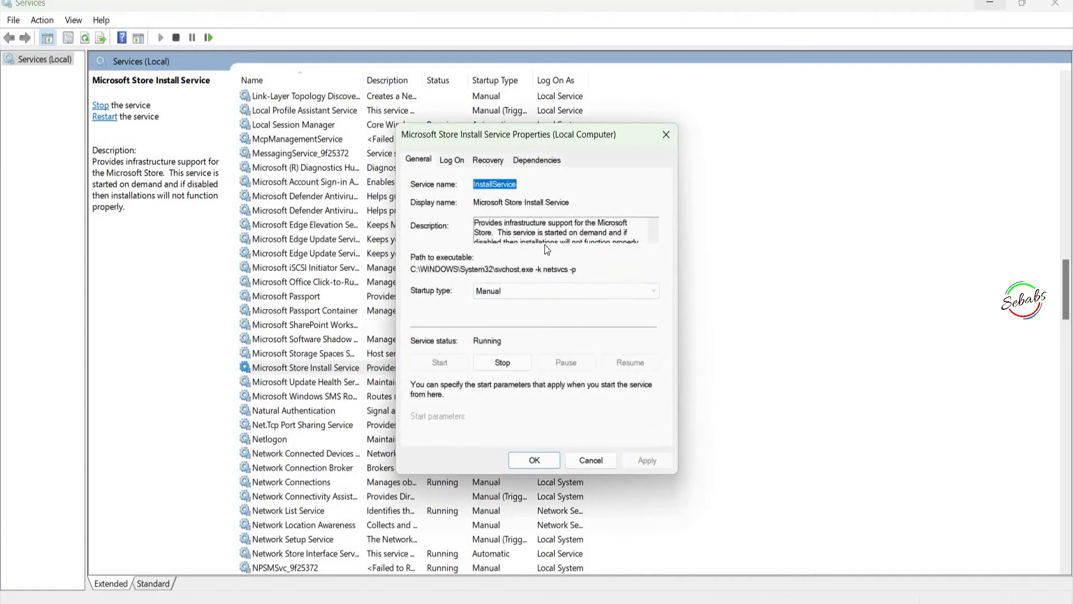
pyautogui.click(650, 290)
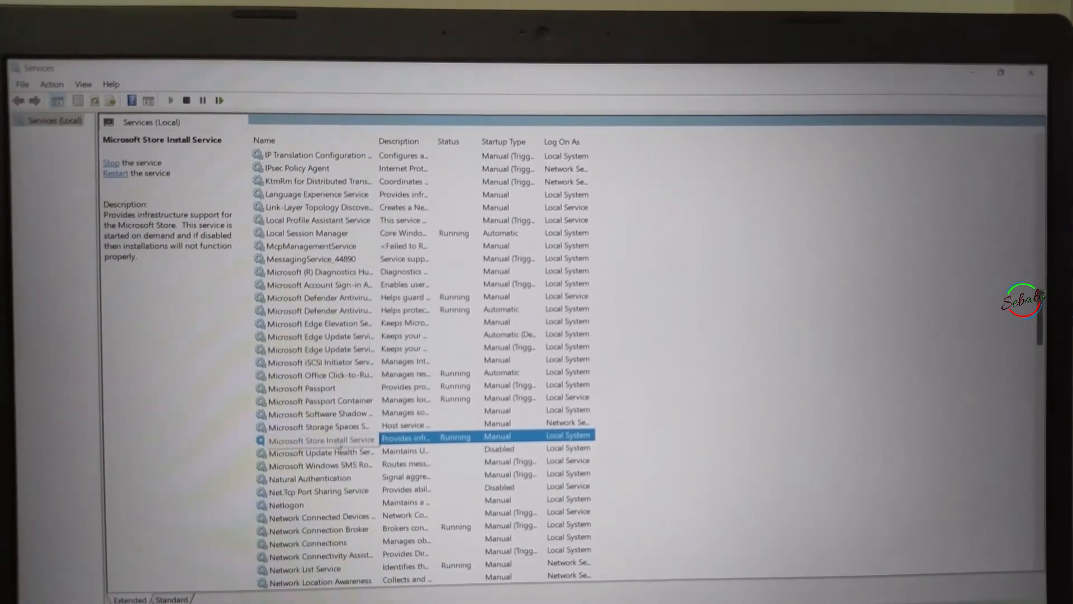
pyautogui.doubleClick(314, 439)
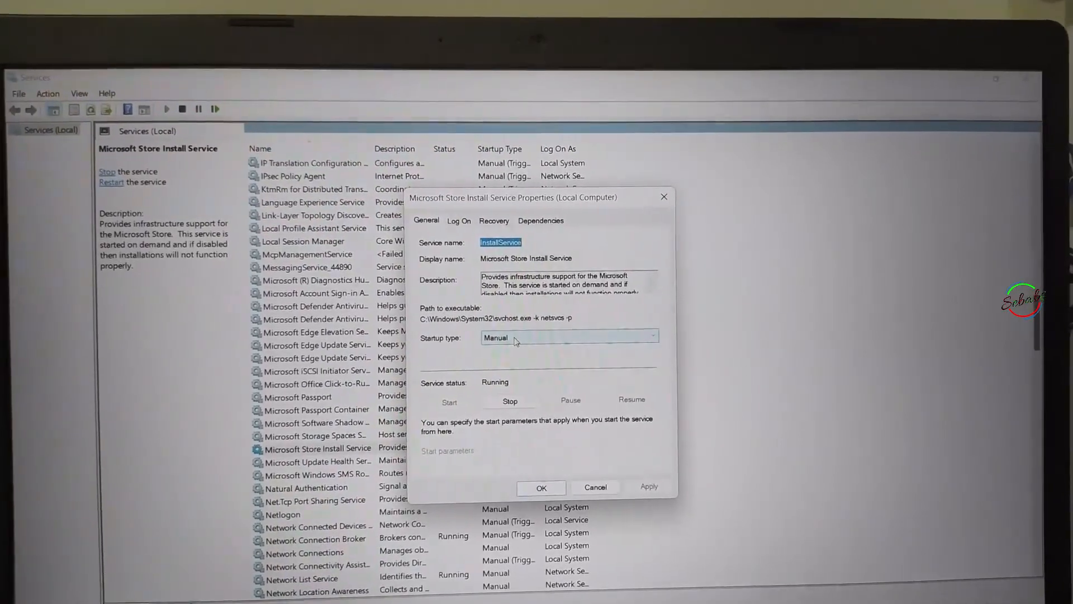
pyautogui.click(567, 338)
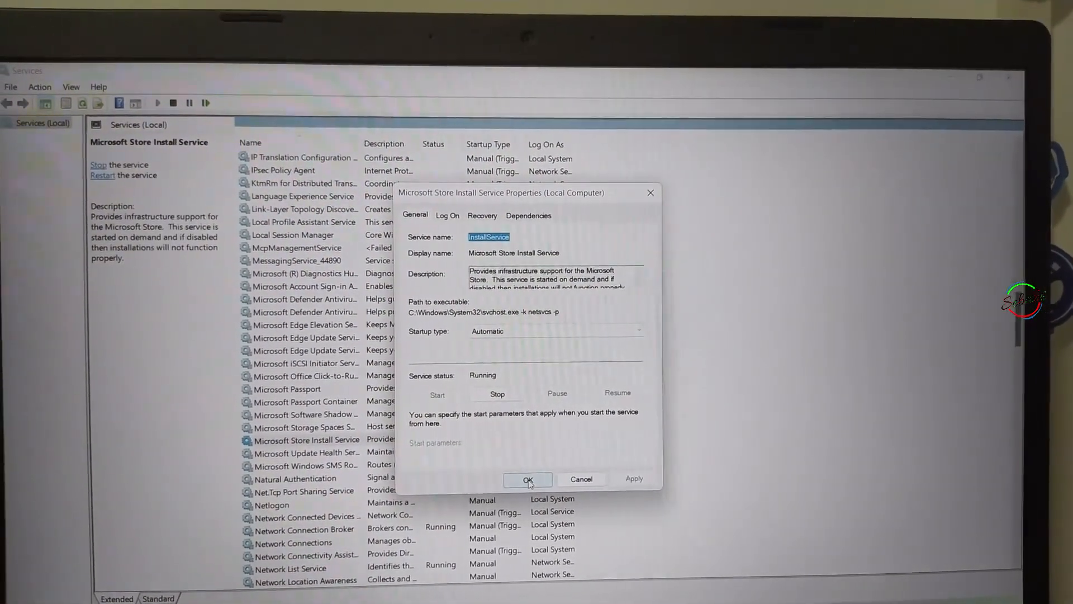
pyautogui.click(528, 479)
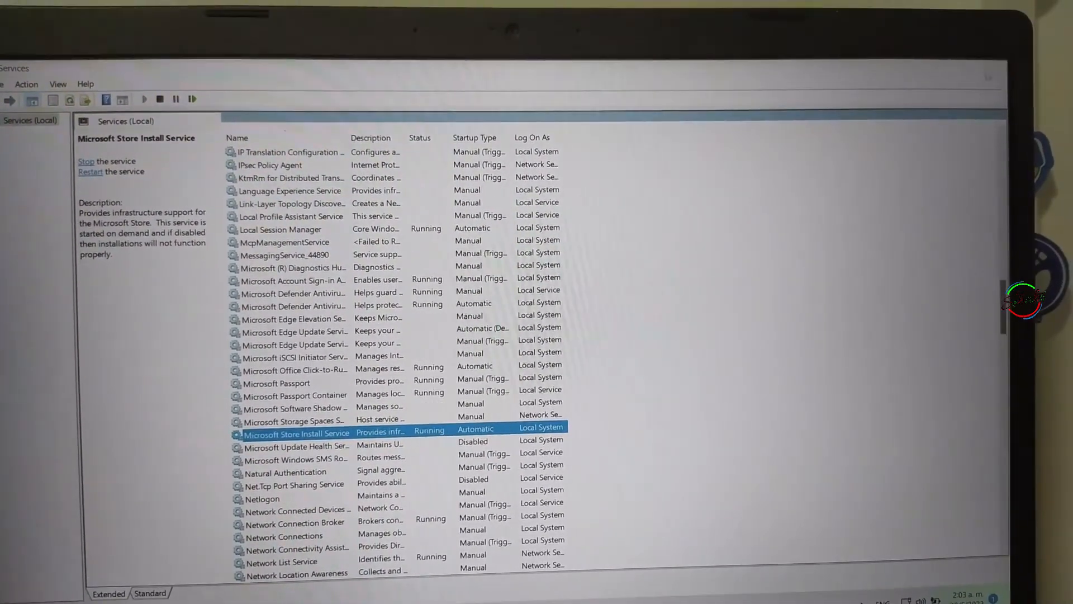
pyautogui.click(398, 586)
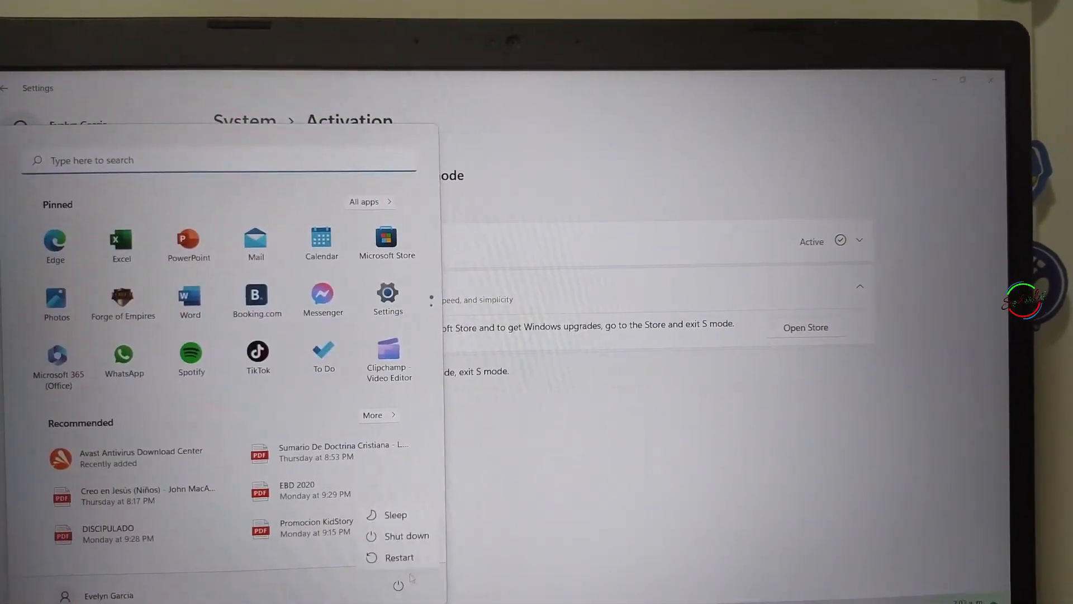
pyautogui.click(387, 236)
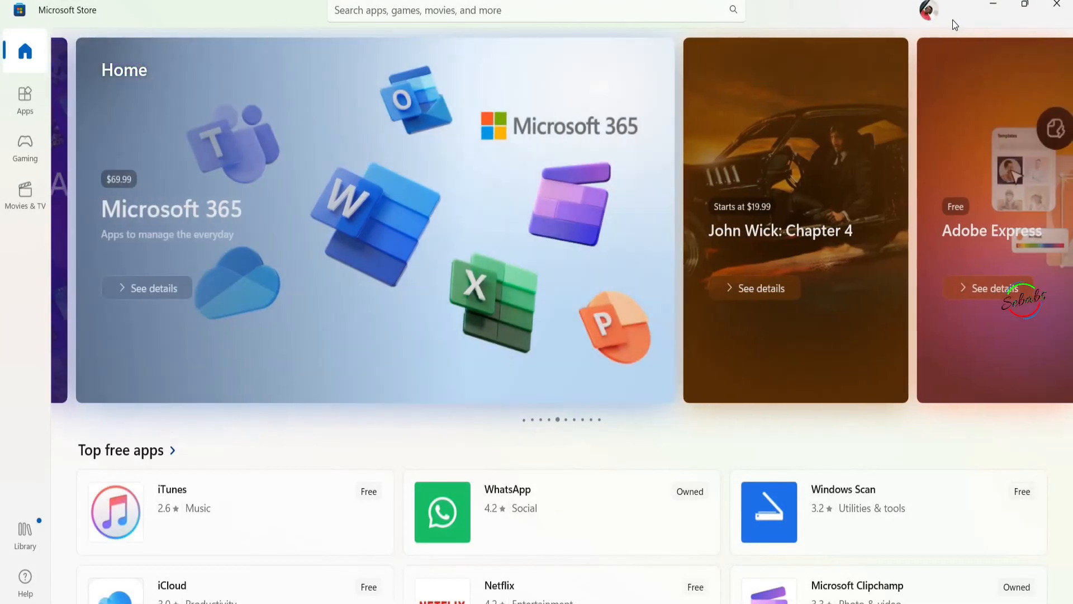
pyautogui.click(928, 11)
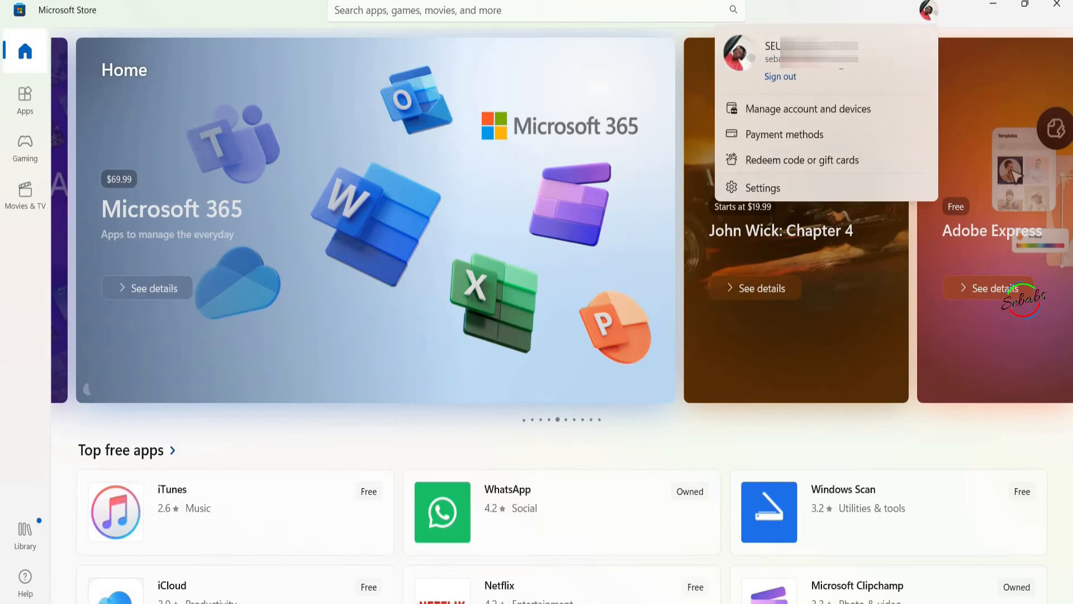
pyautogui.moveTo(868, 73)
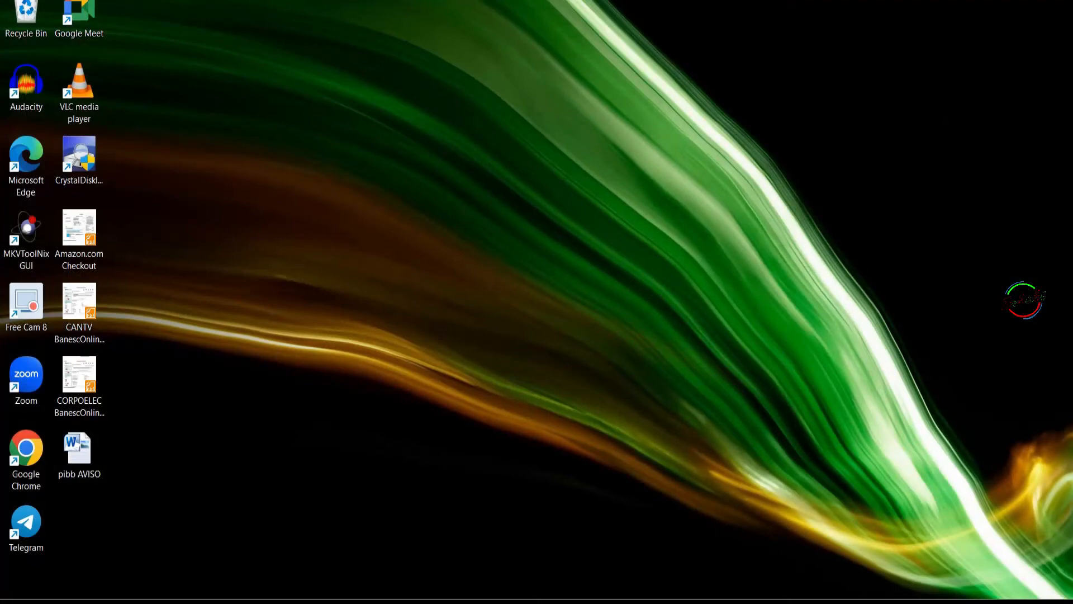
# Go to Settings > Time & language > Language & region, showing United States as country
pyautogui.press('super')
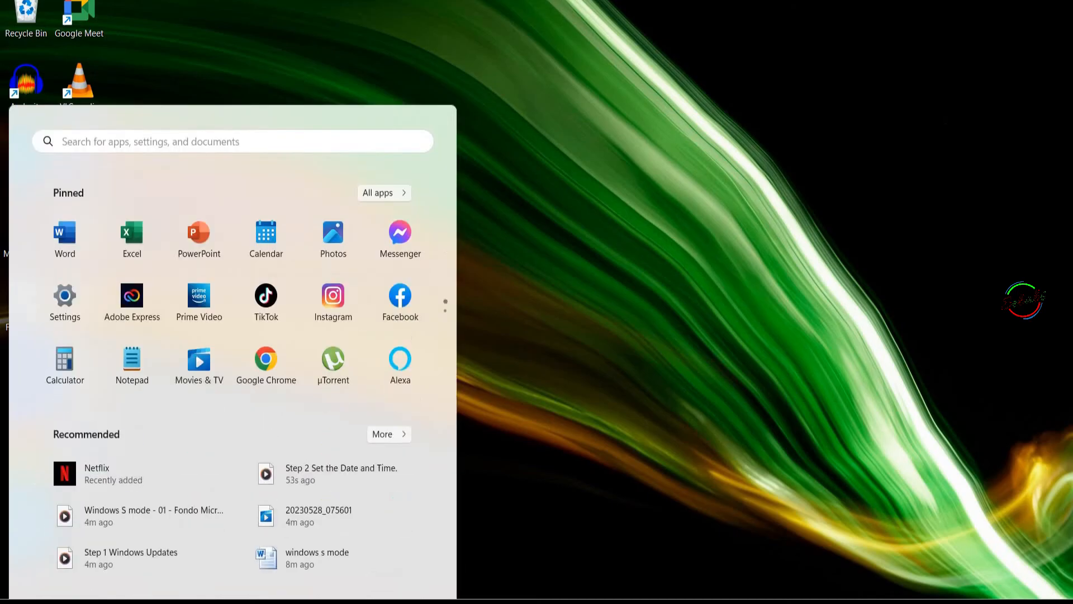
pyautogui.click(65, 301)
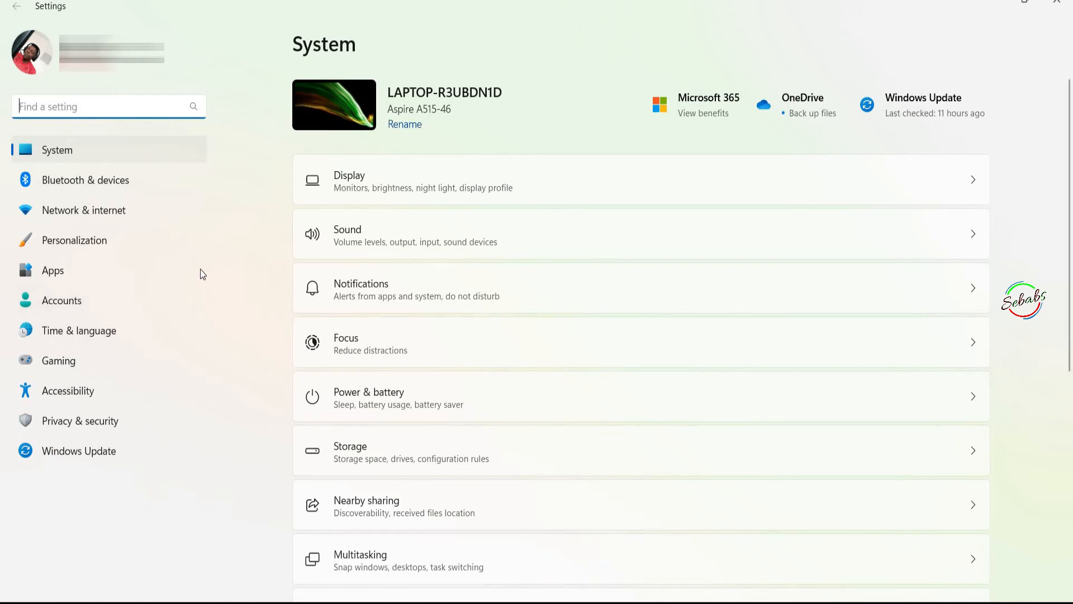
pyautogui.moveTo(78, 331)
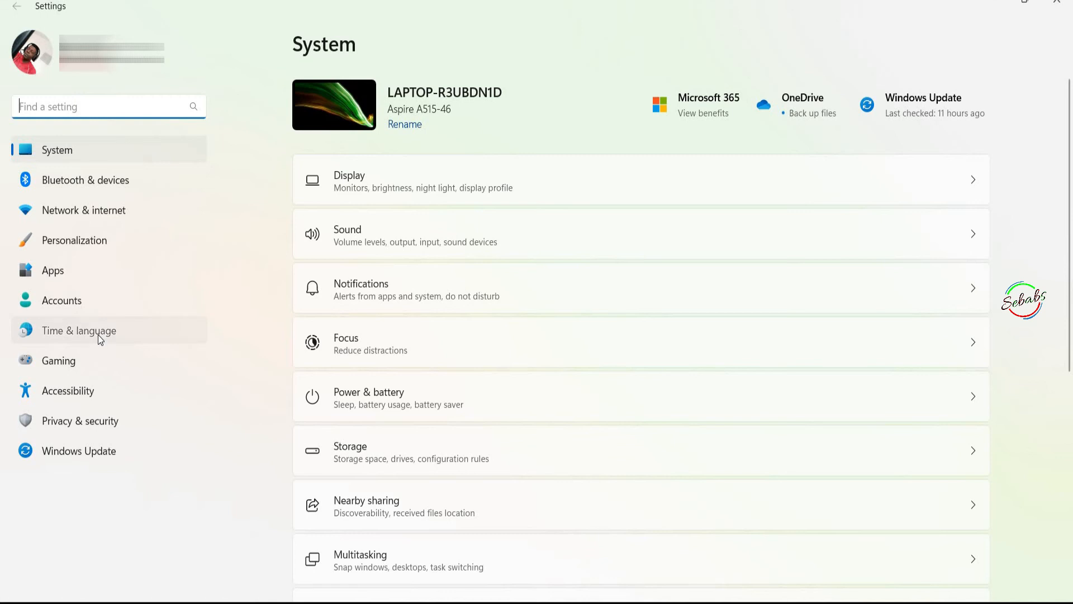
pyautogui.click(78, 330)
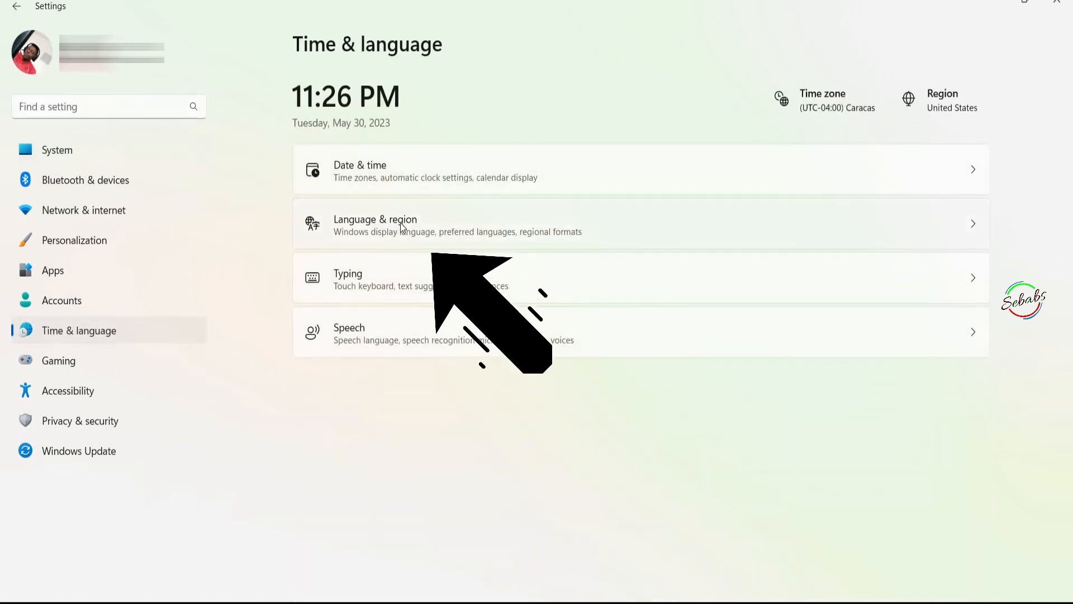
pyautogui.click(375, 223)
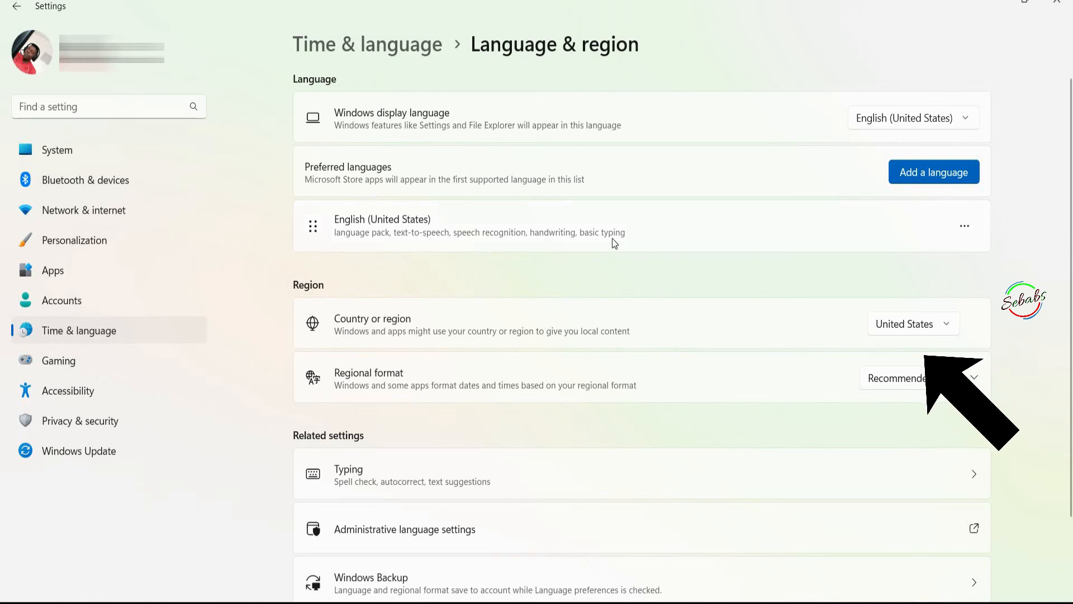
pyautogui.moveTo(892, 340)
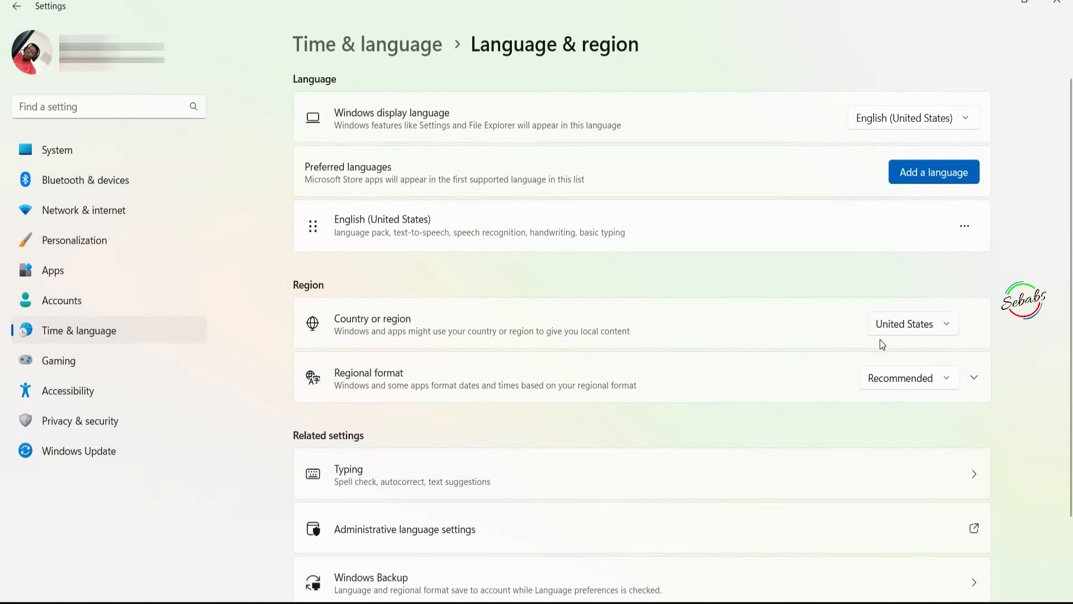
pyautogui.moveTo(948, 371)
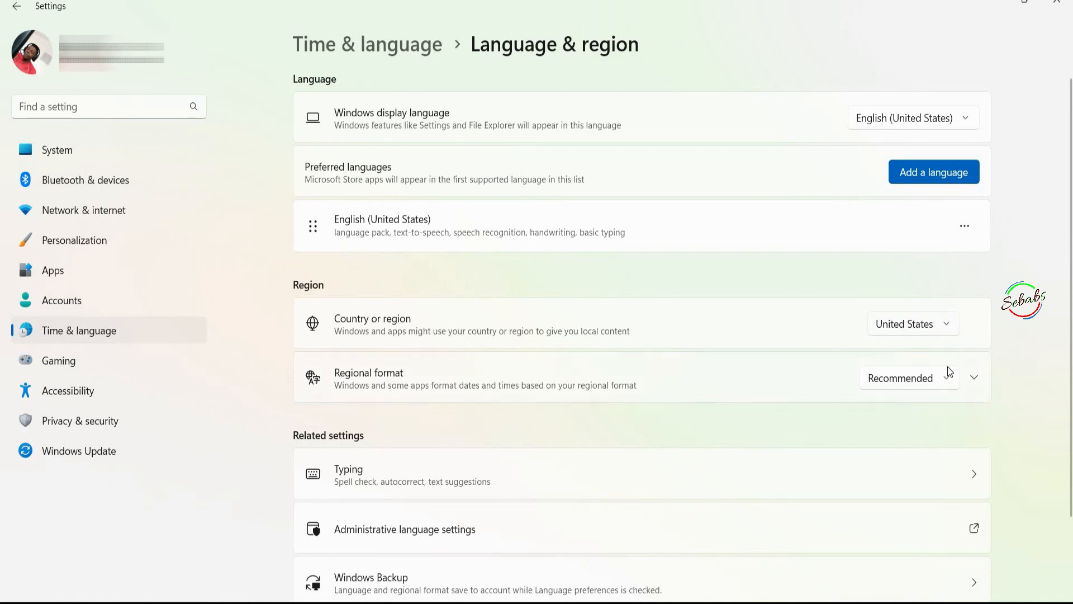
pyautogui.moveTo(609, 432)
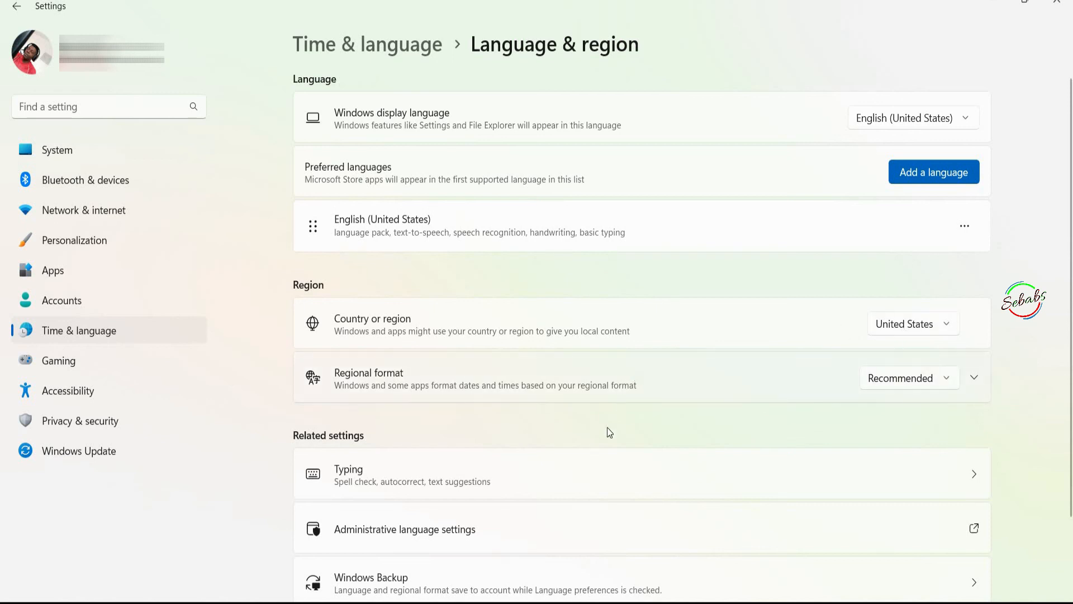
pyautogui.moveTo(935, 221)
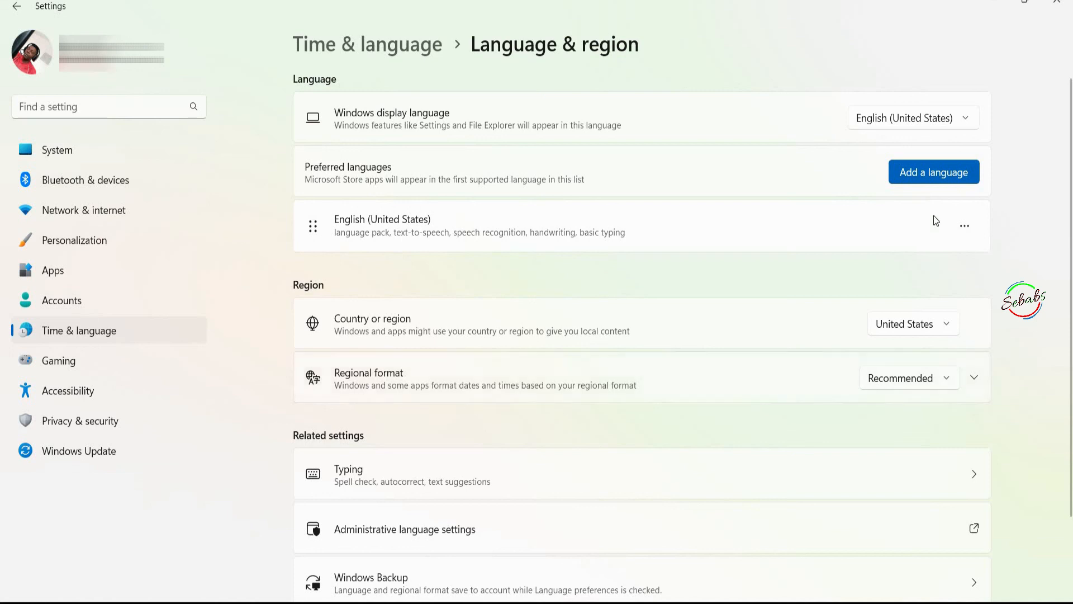